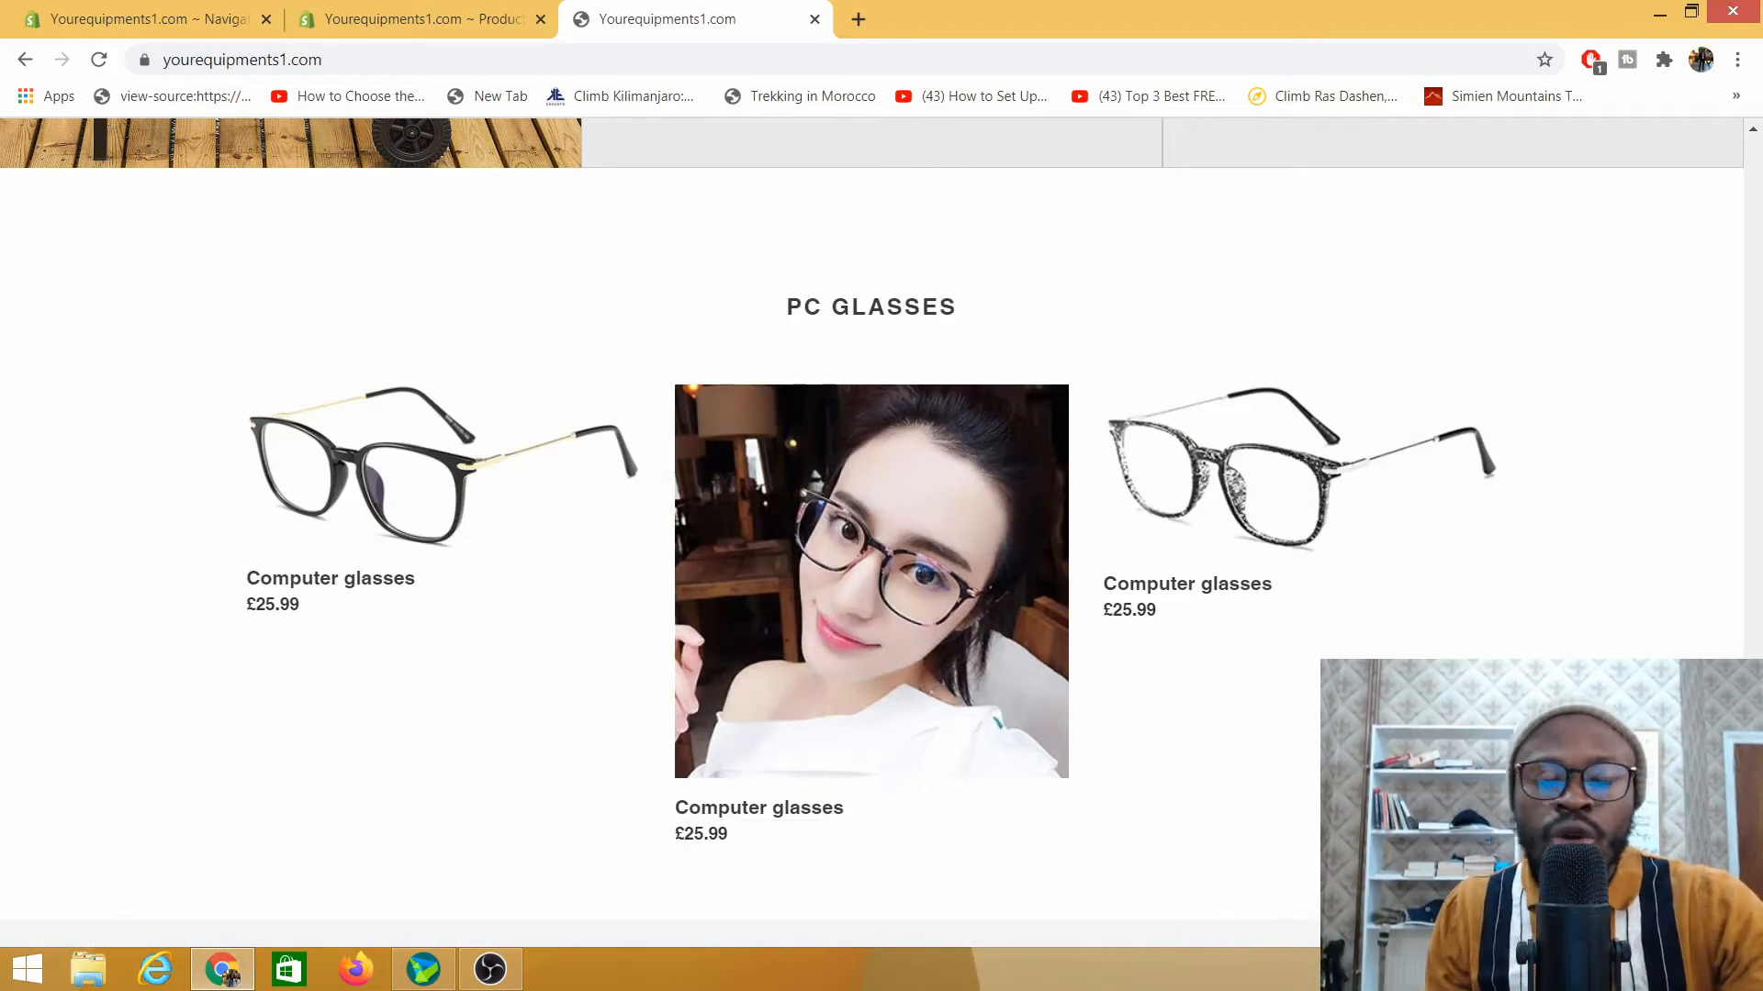
mouse_move(1113, 677)
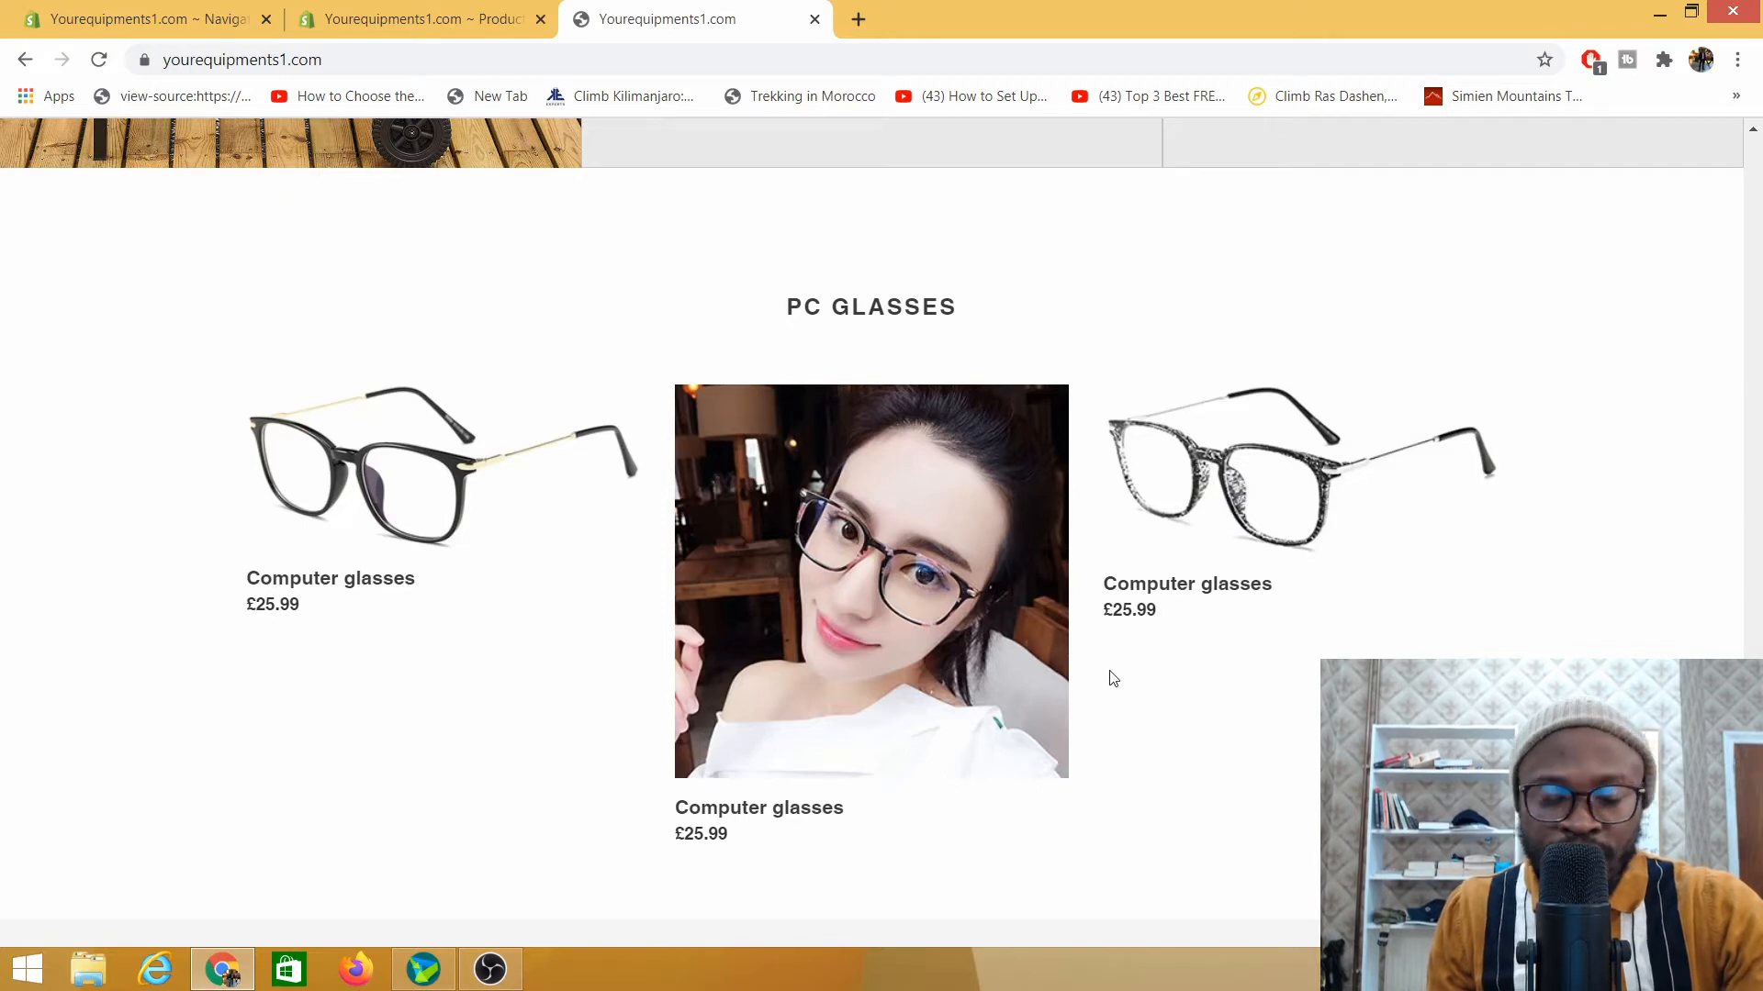
mouse_move(727, 314)
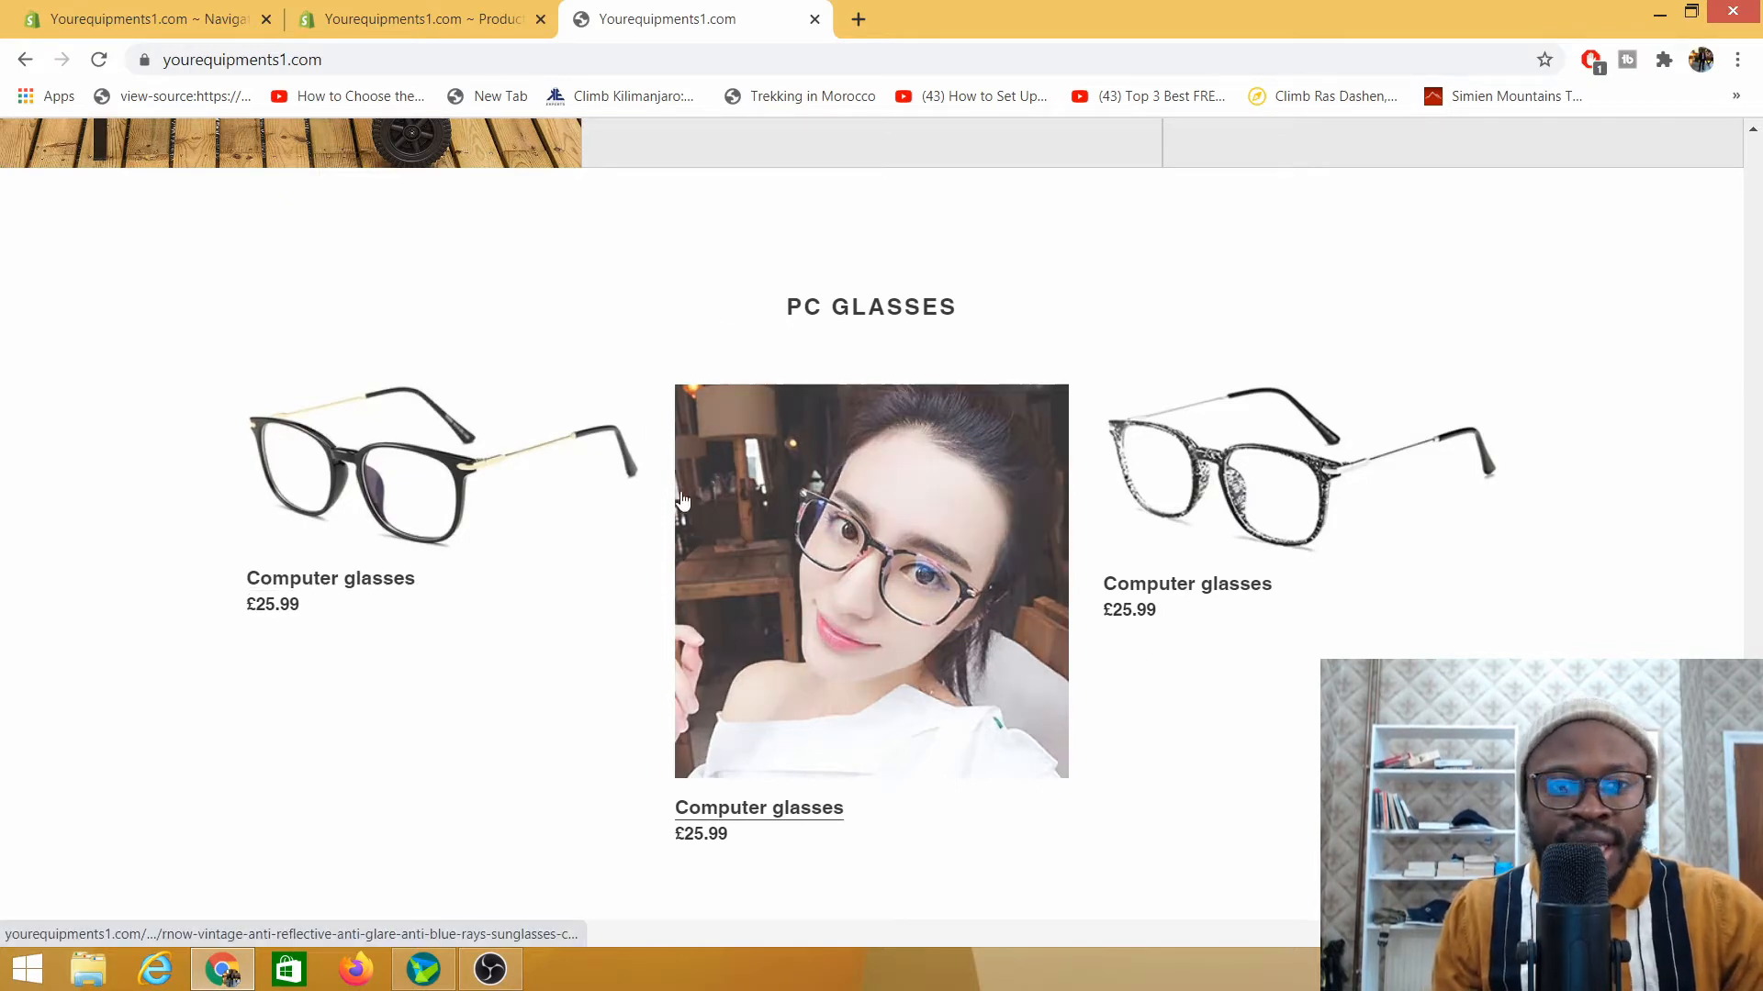
mouse_move(1303, 563)
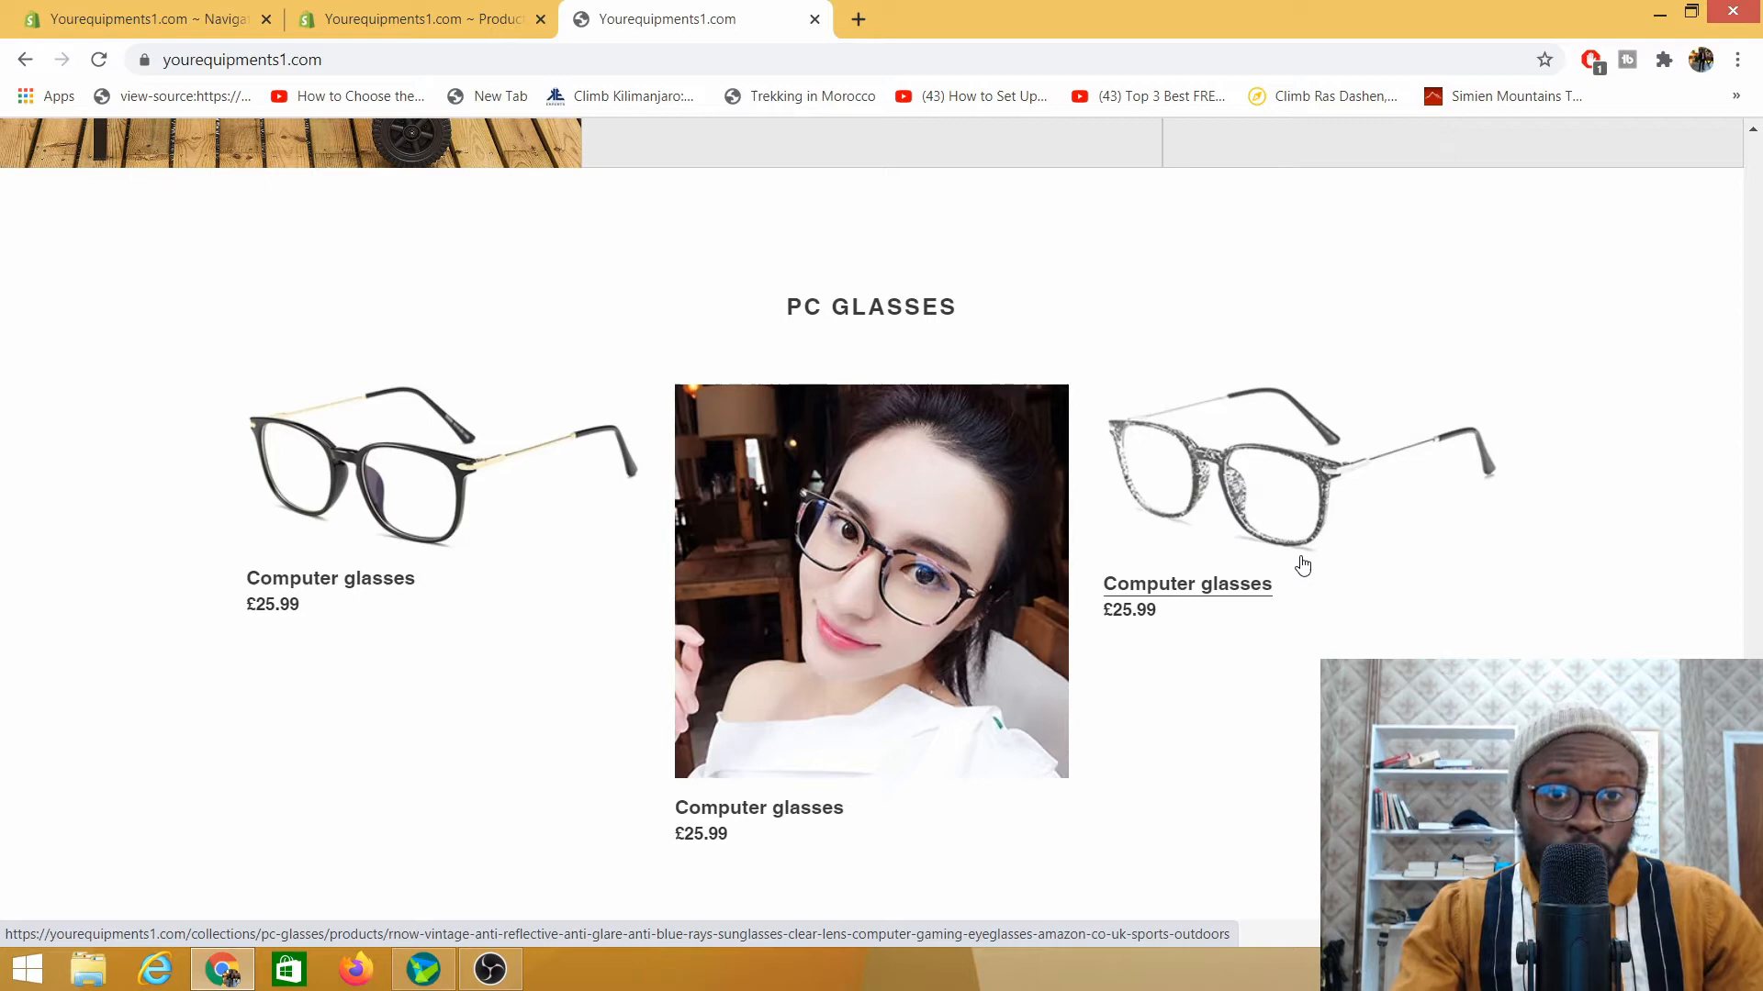
mouse_move(658, 231)
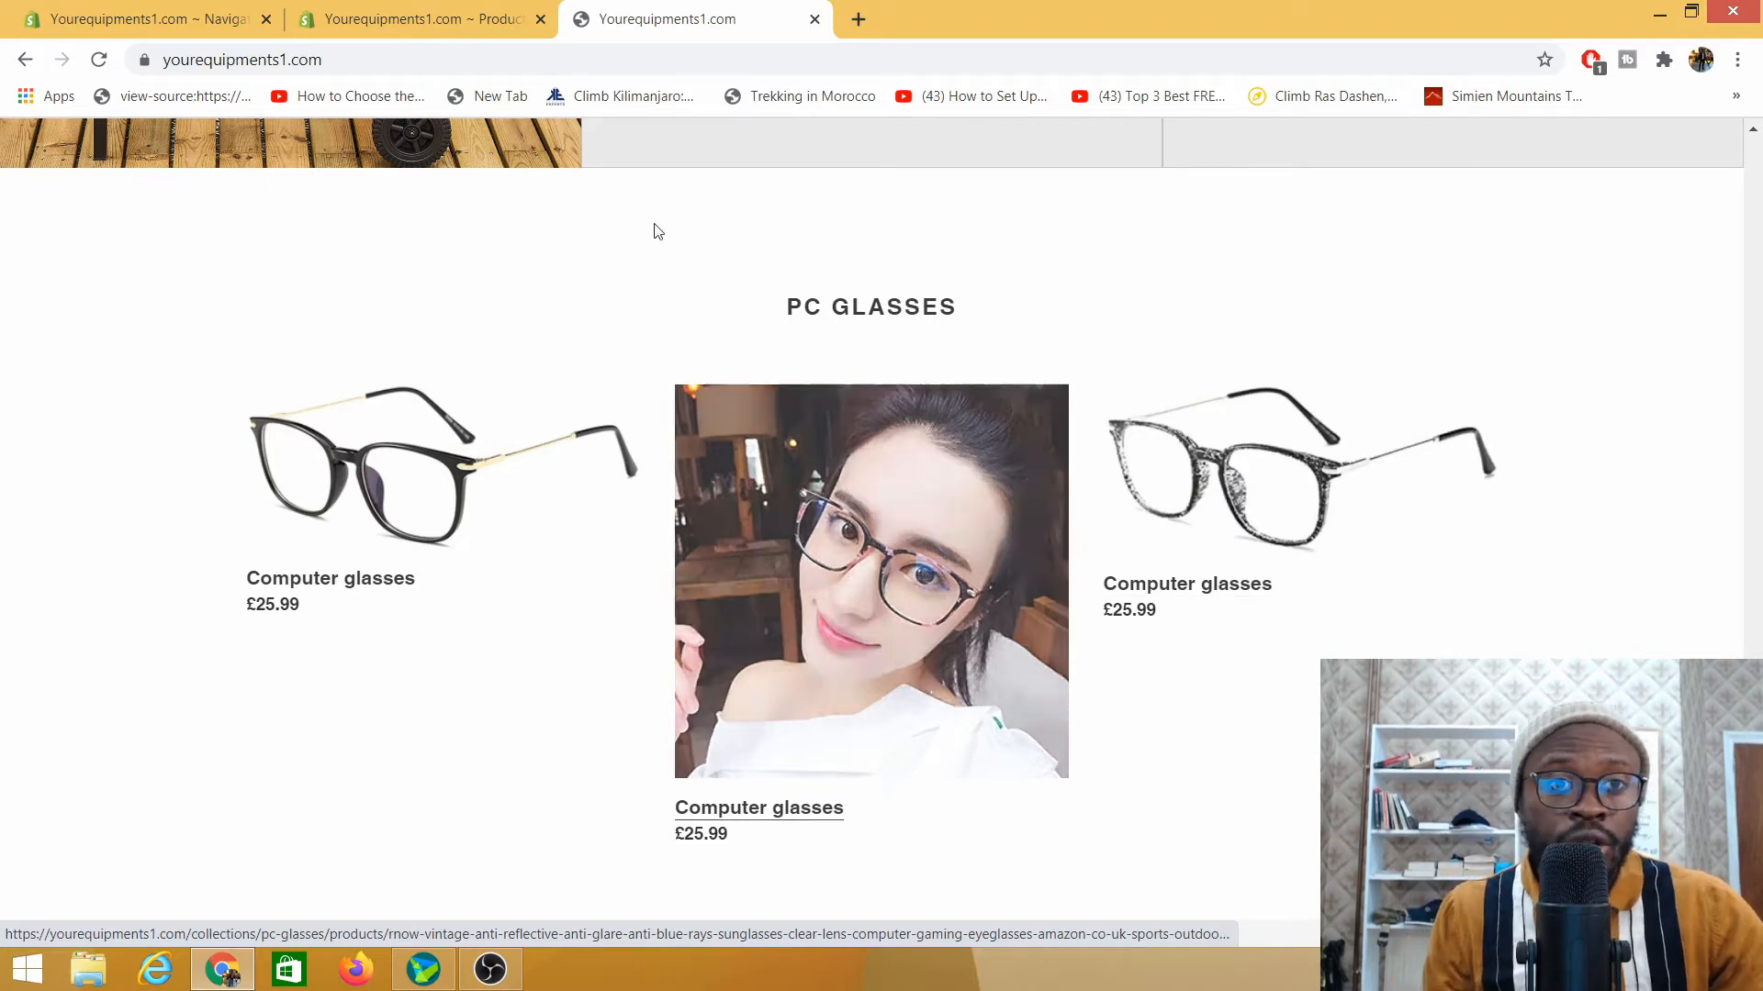
mouse_move(489, 614)
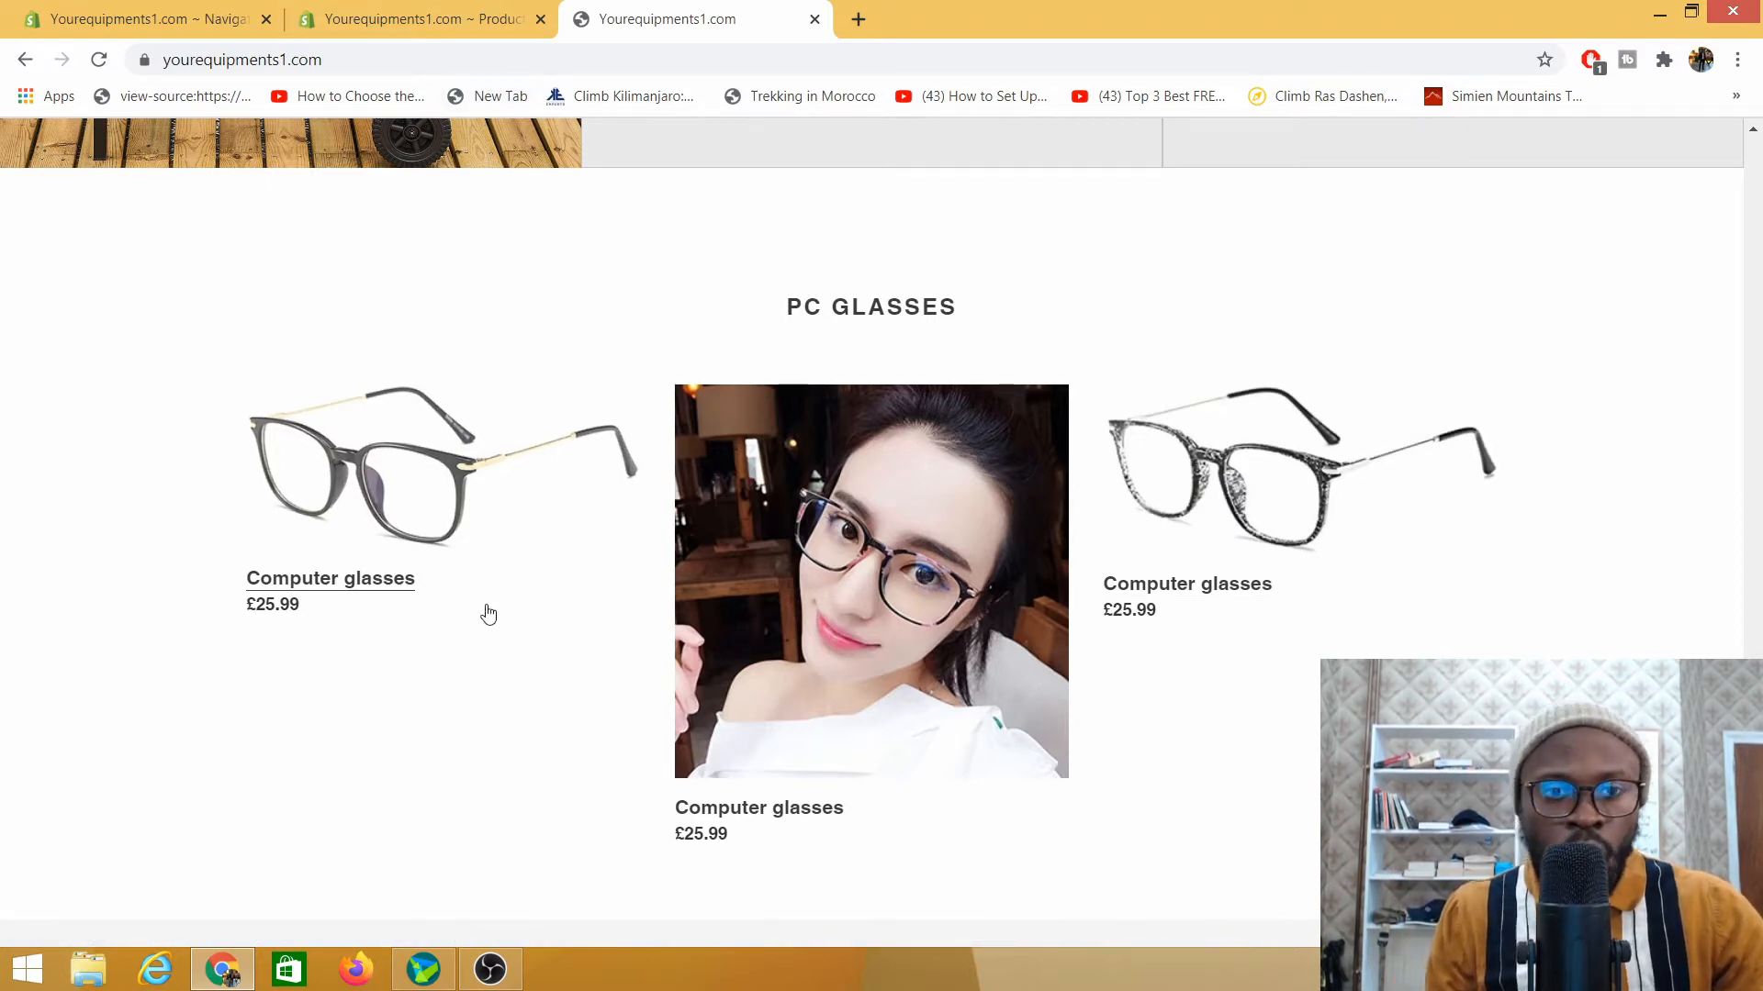
mouse_move(1134, 668)
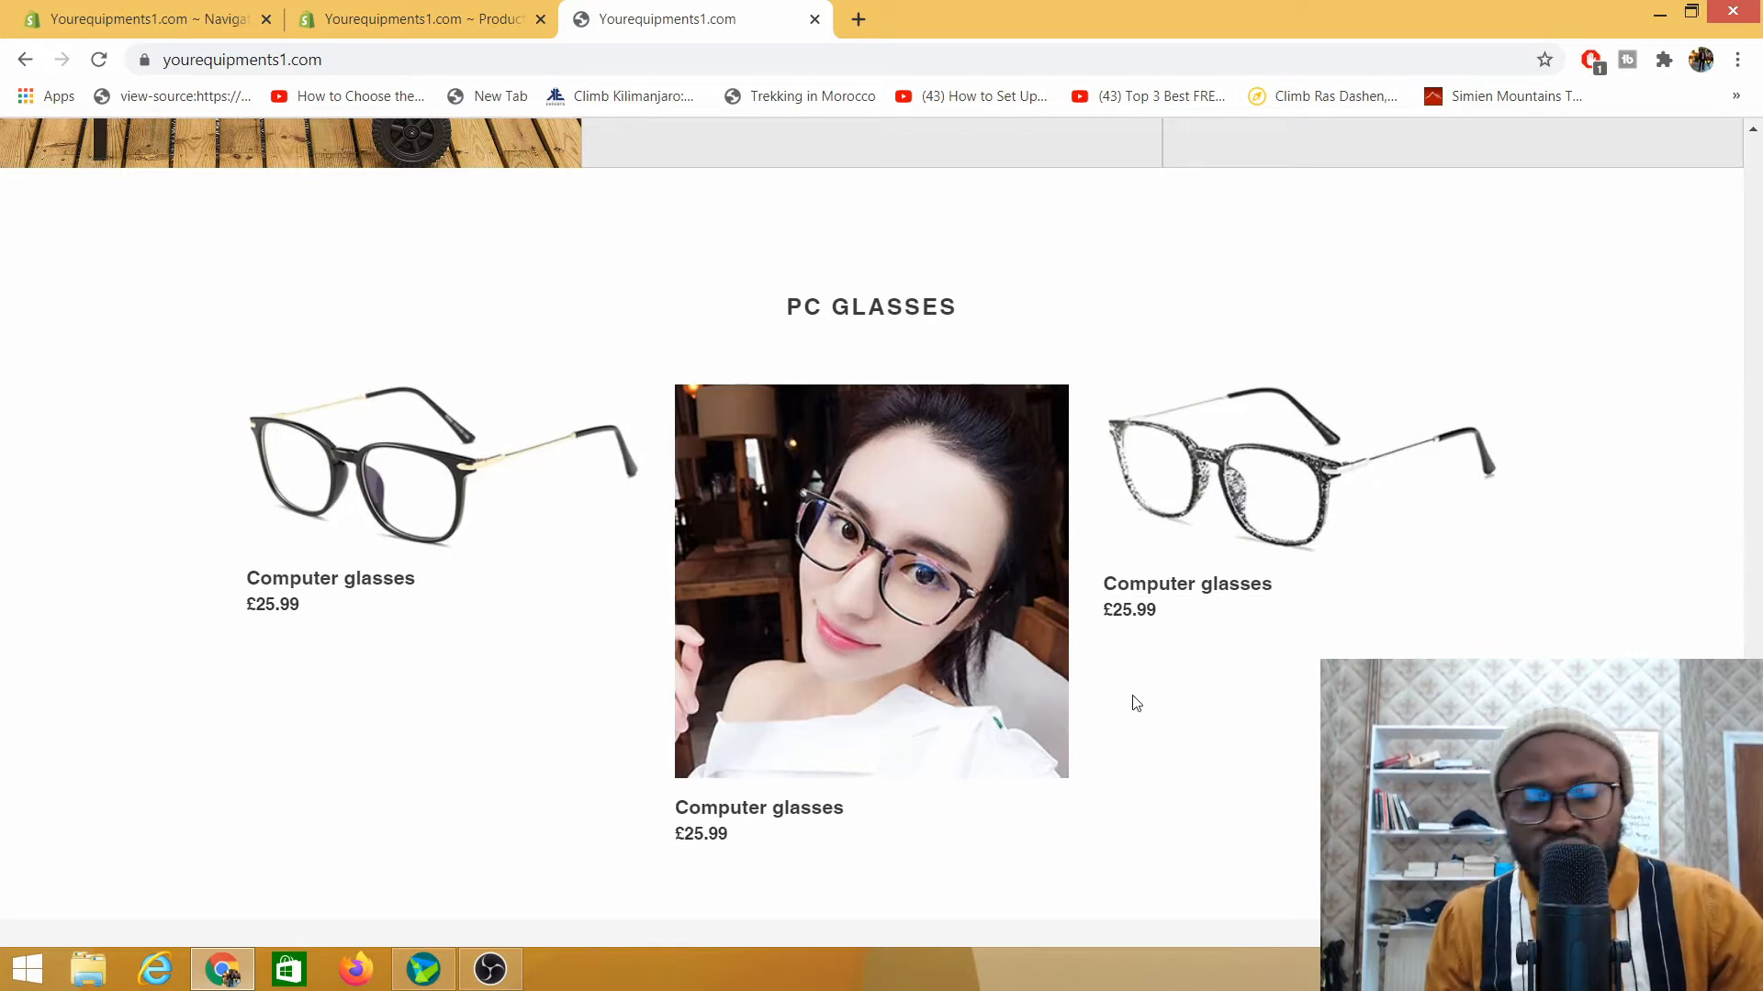
Select the folding garden wagon and a Computer glasses product in the admin products list
left_click(417, 19)
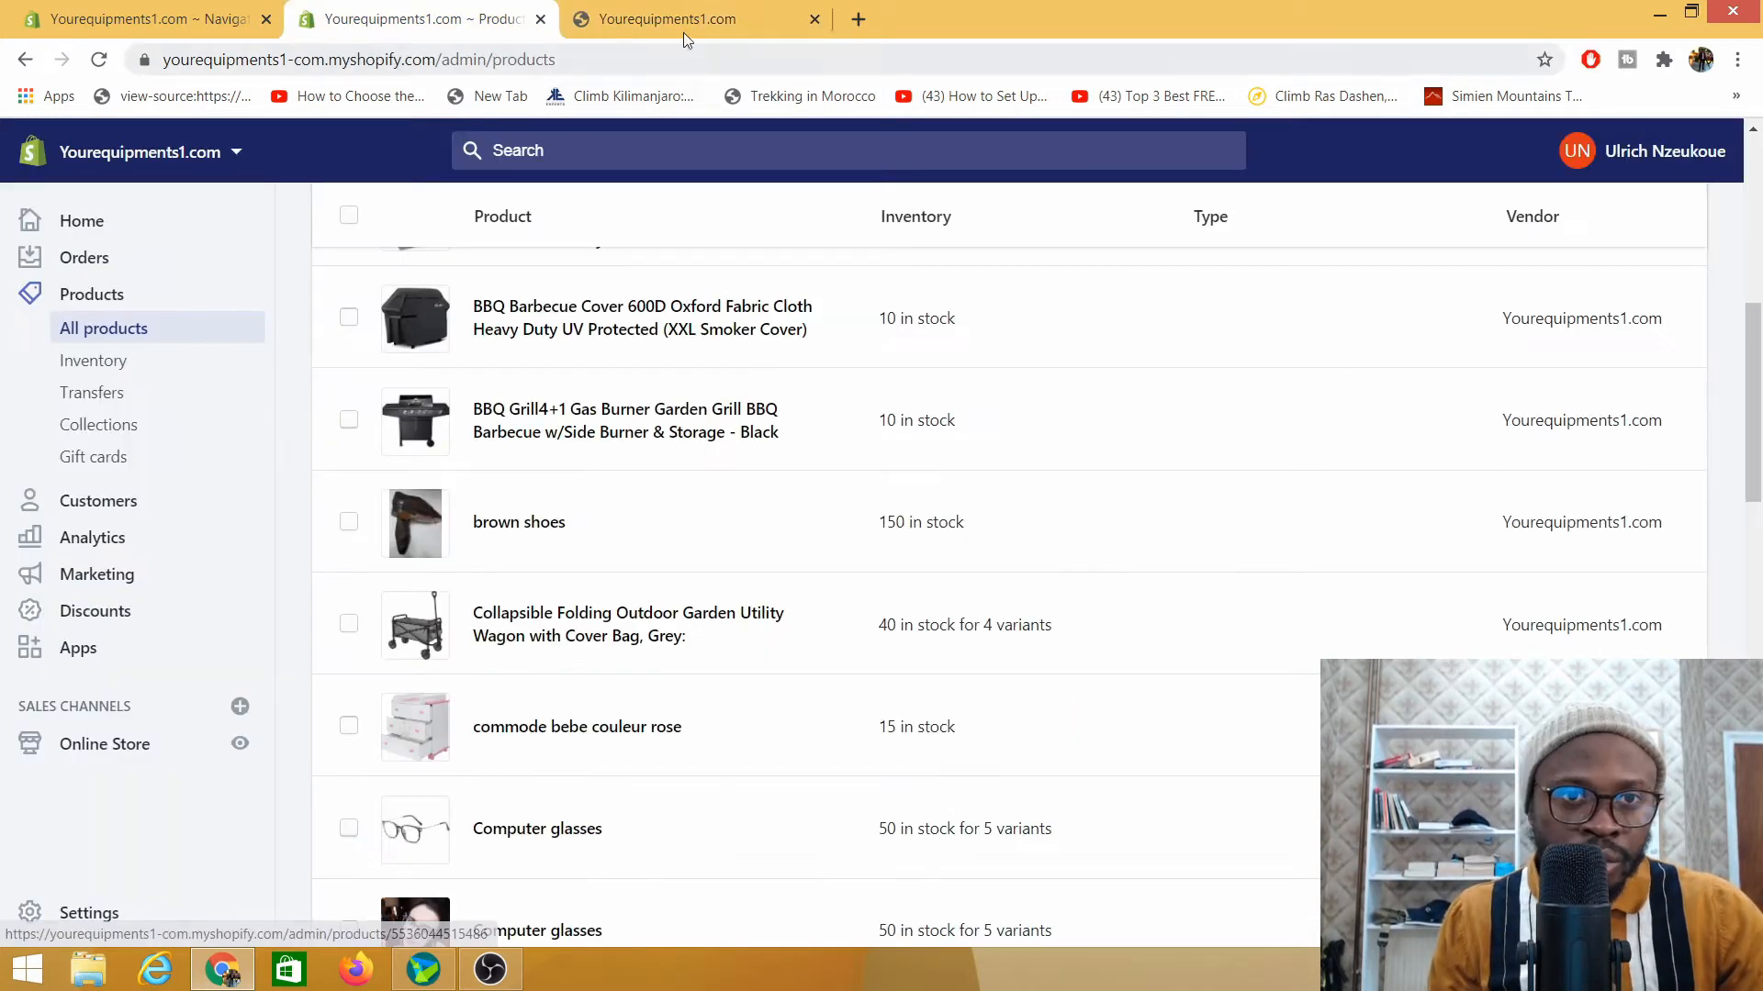
left_click(663, 18)
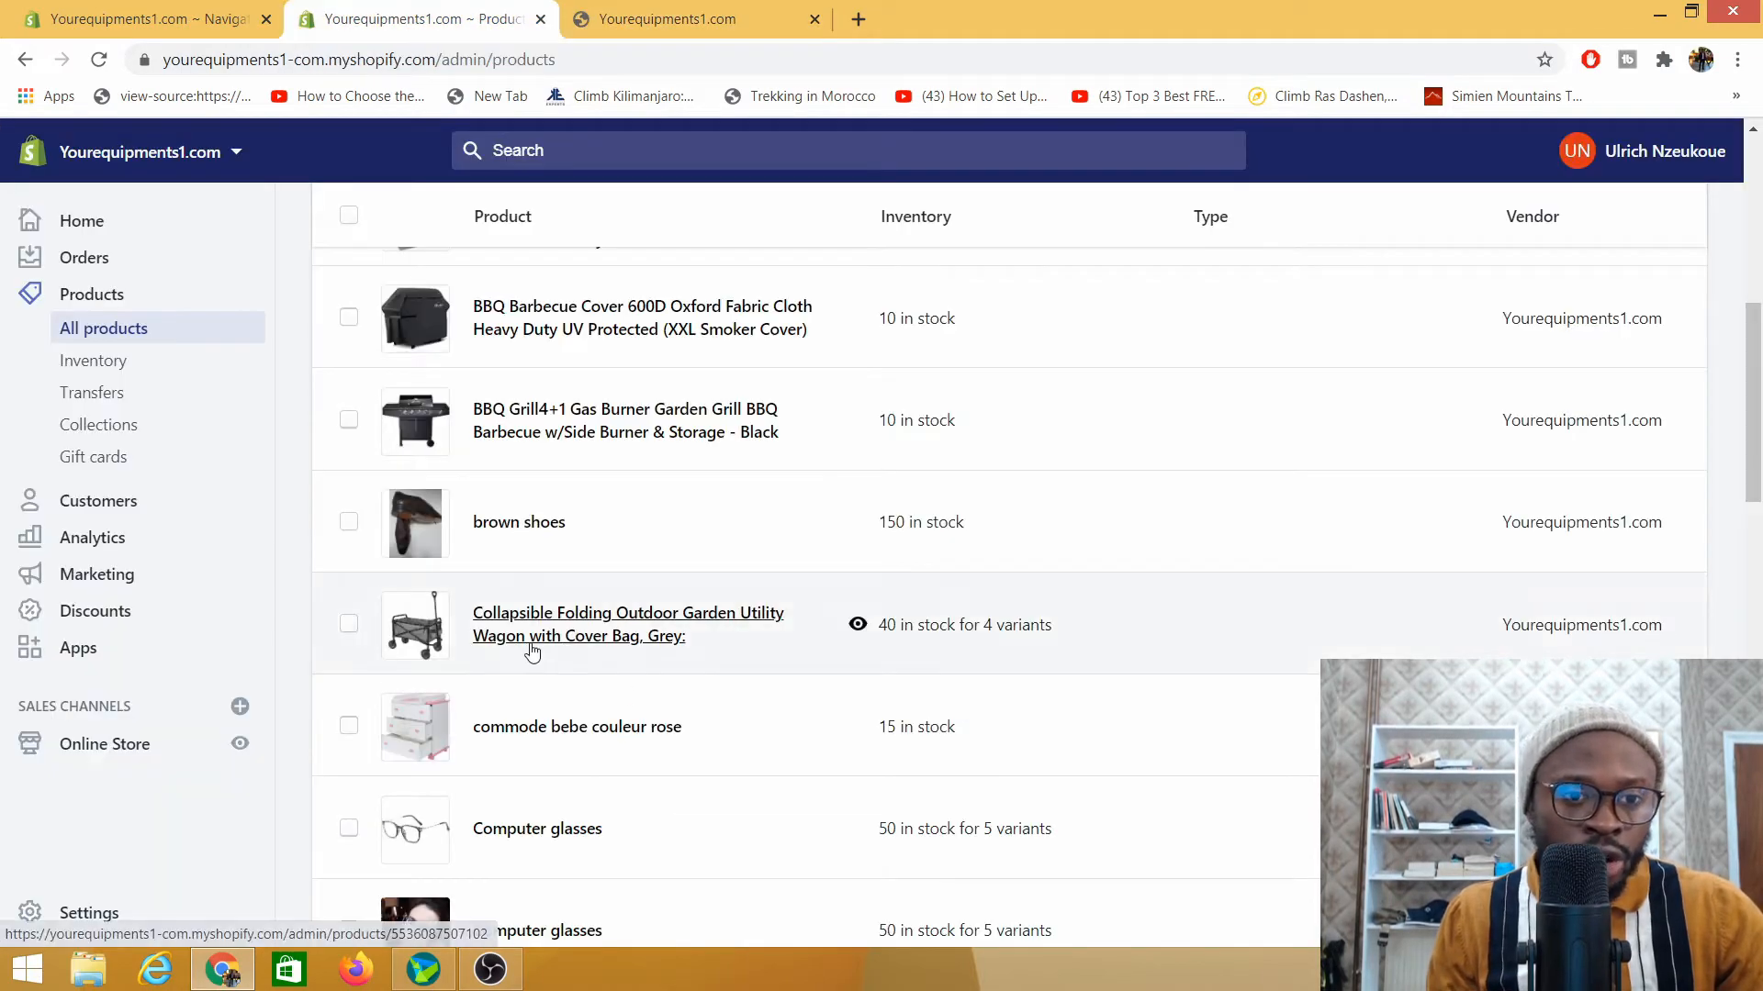
scroll("up", 3)
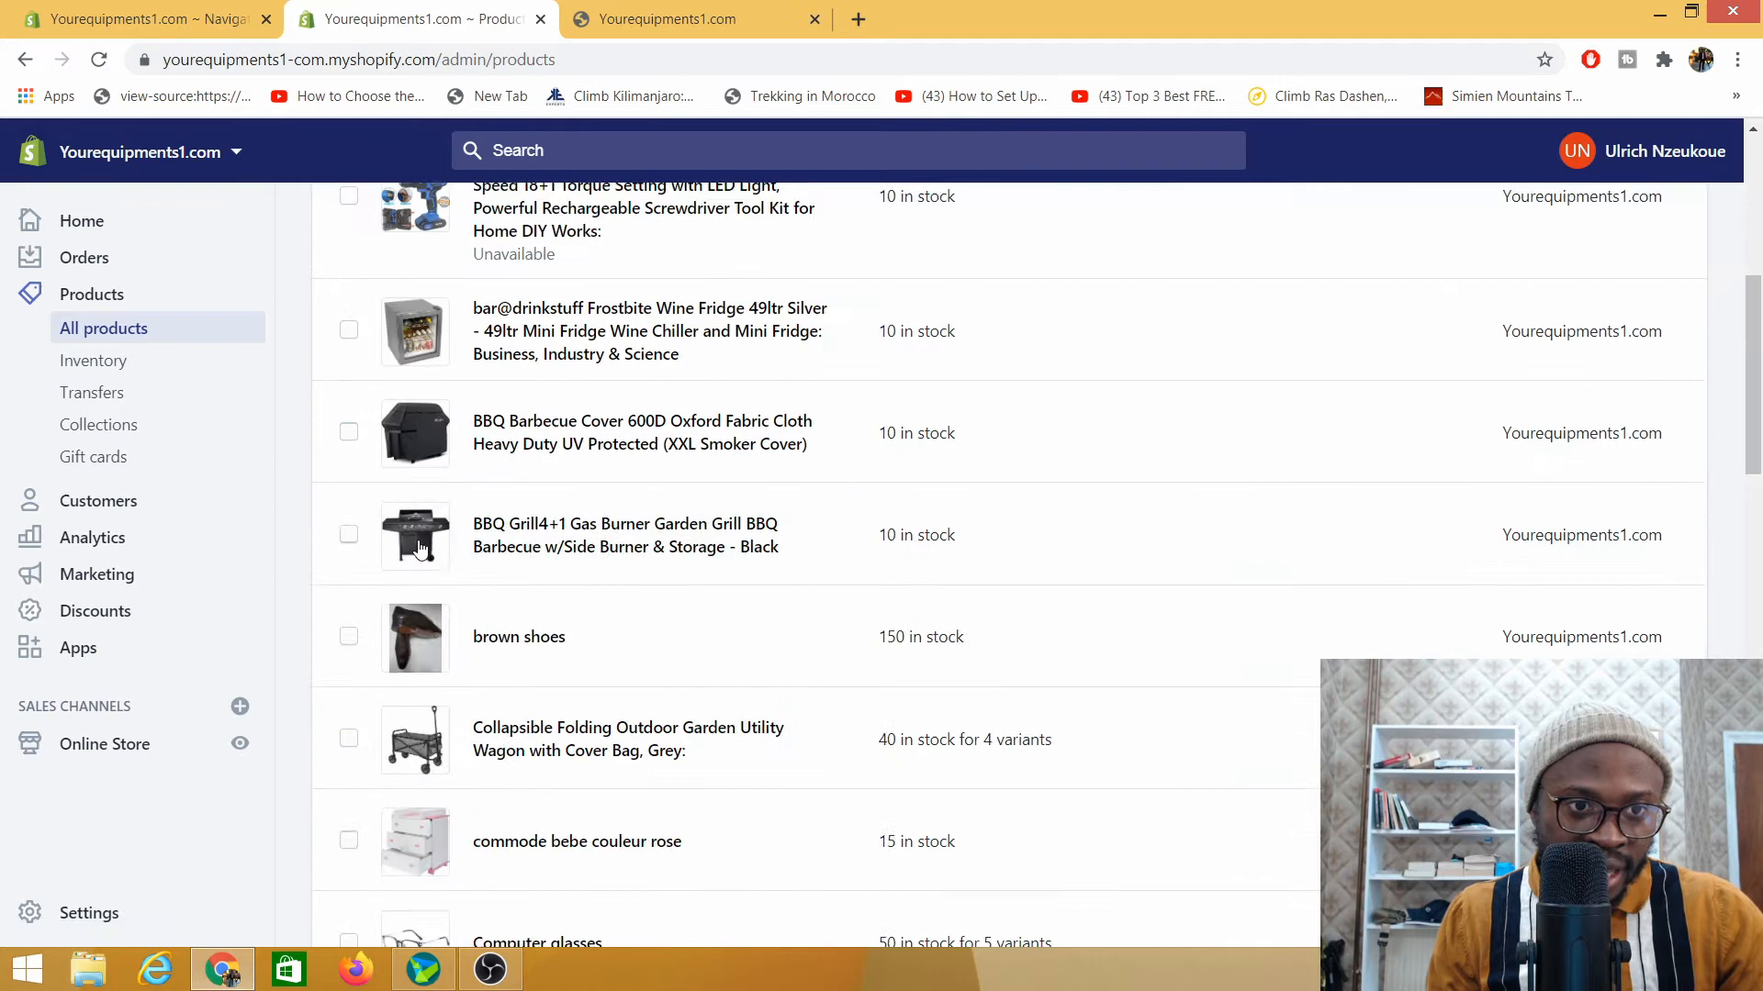
scroll("down", 3)
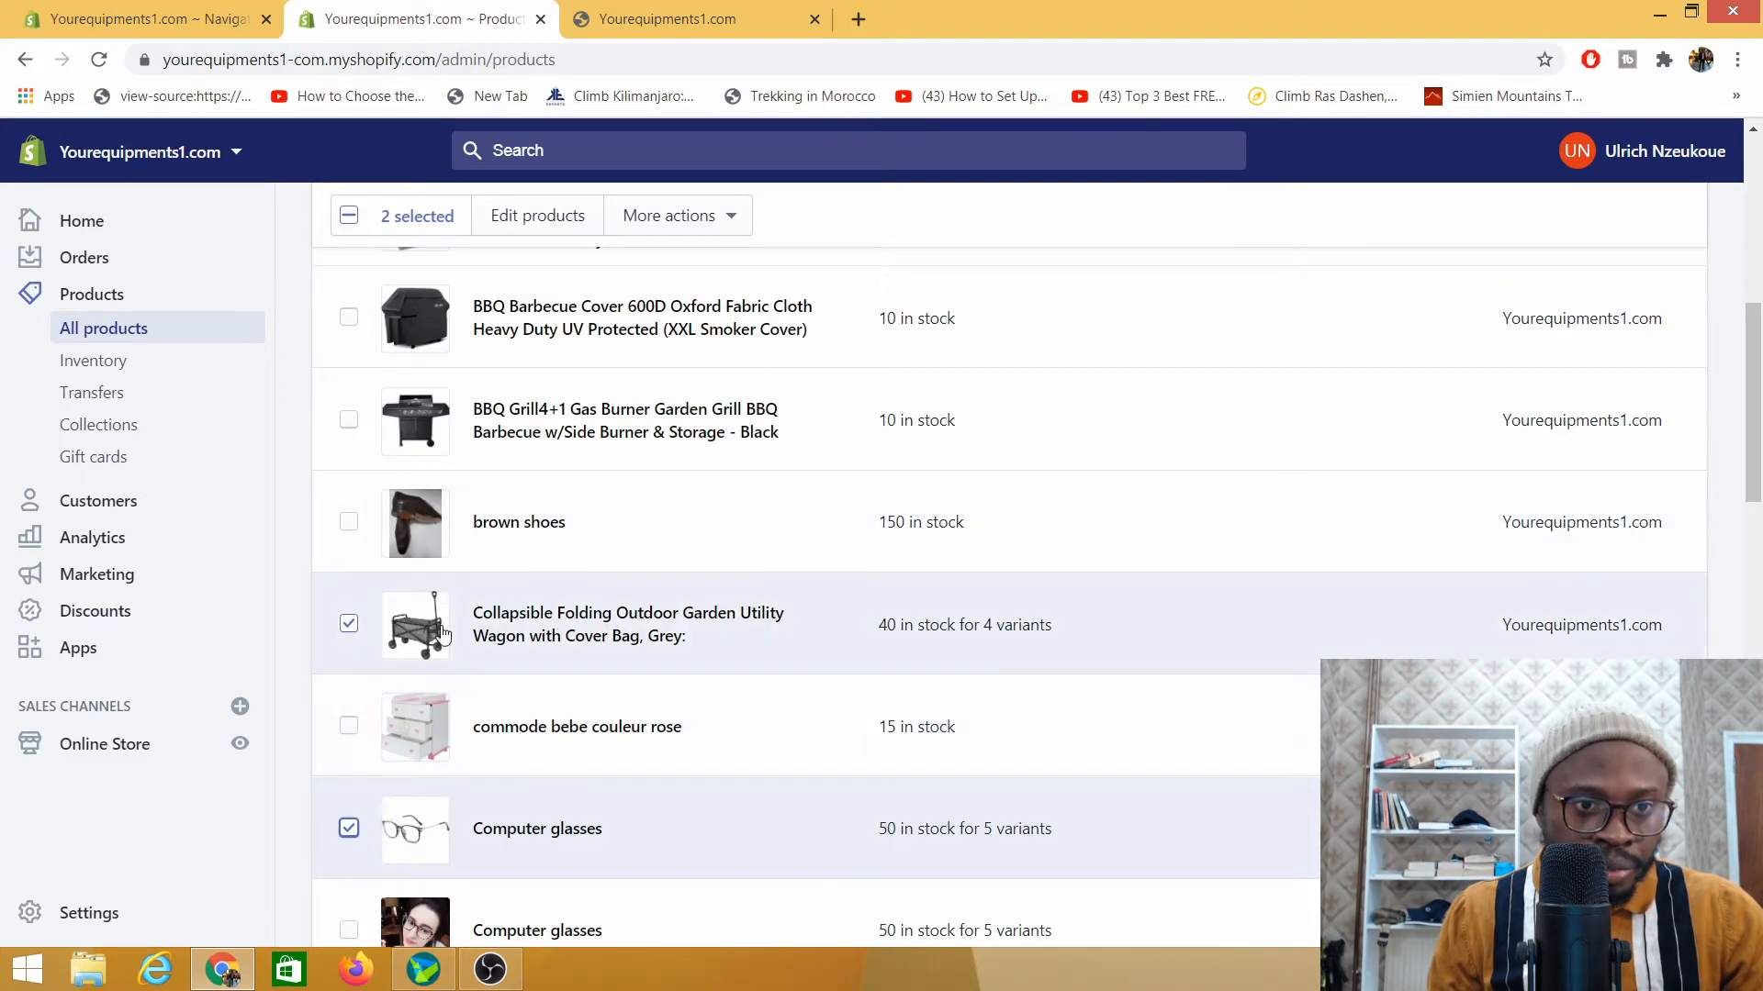
left_click(668, 19)
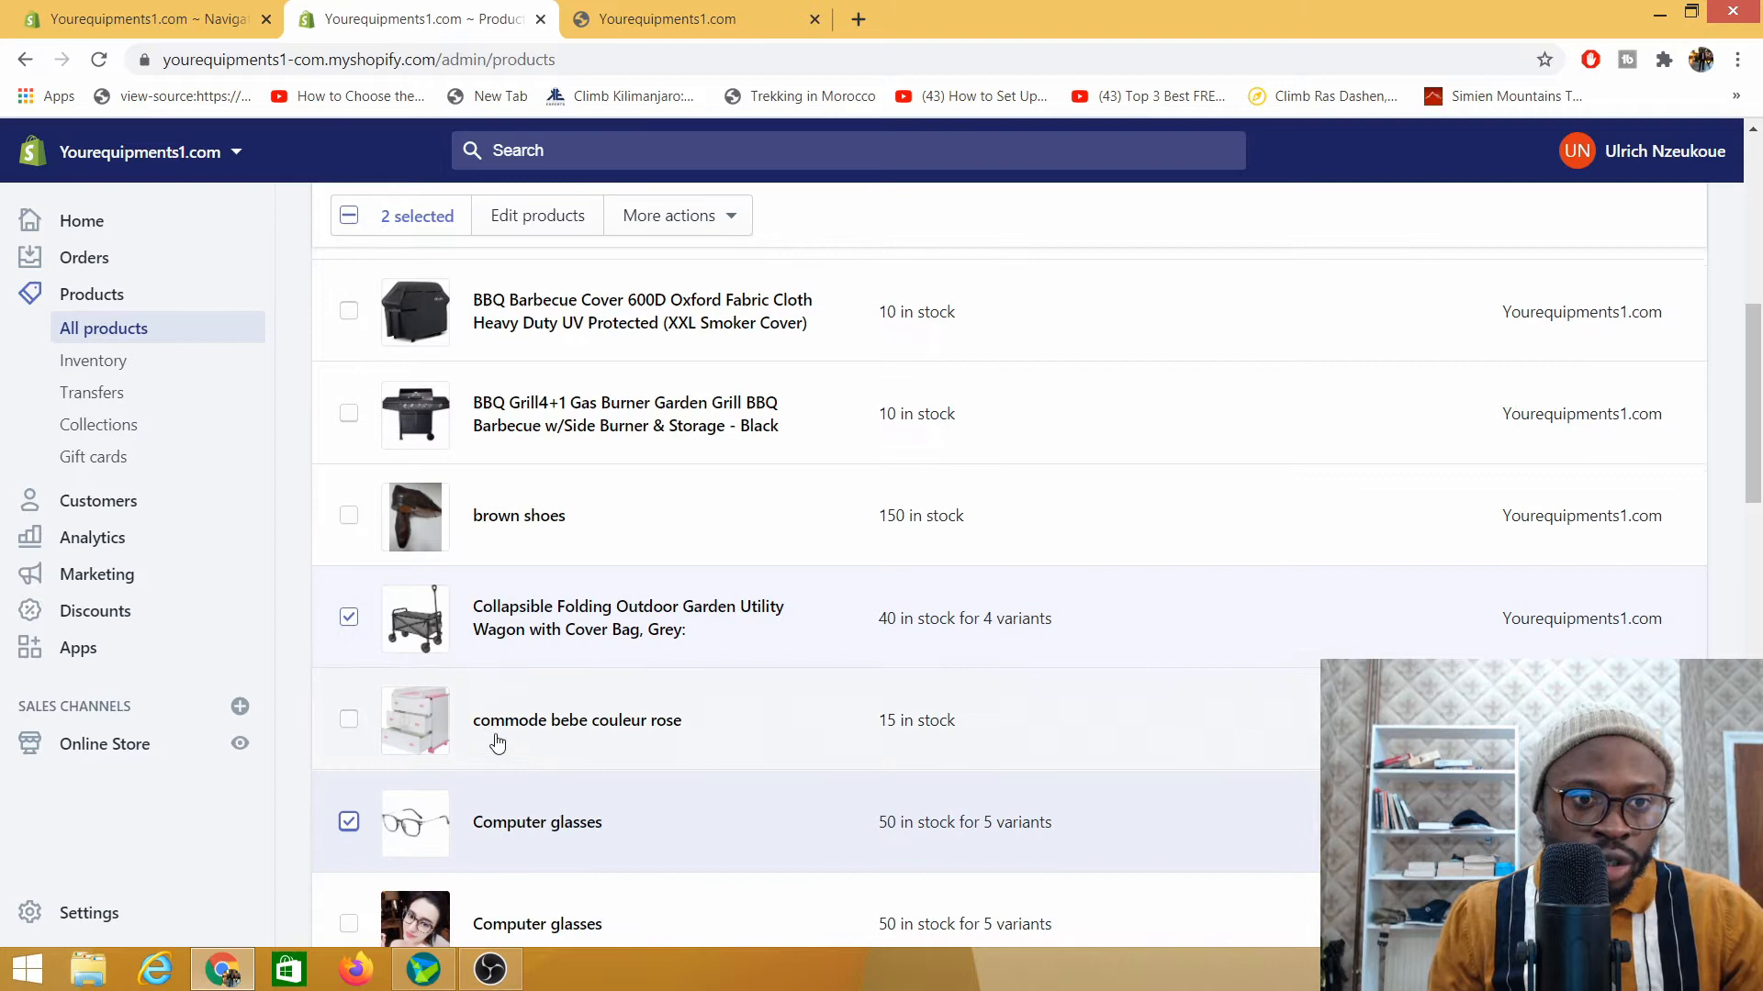
scroll("up", 3)
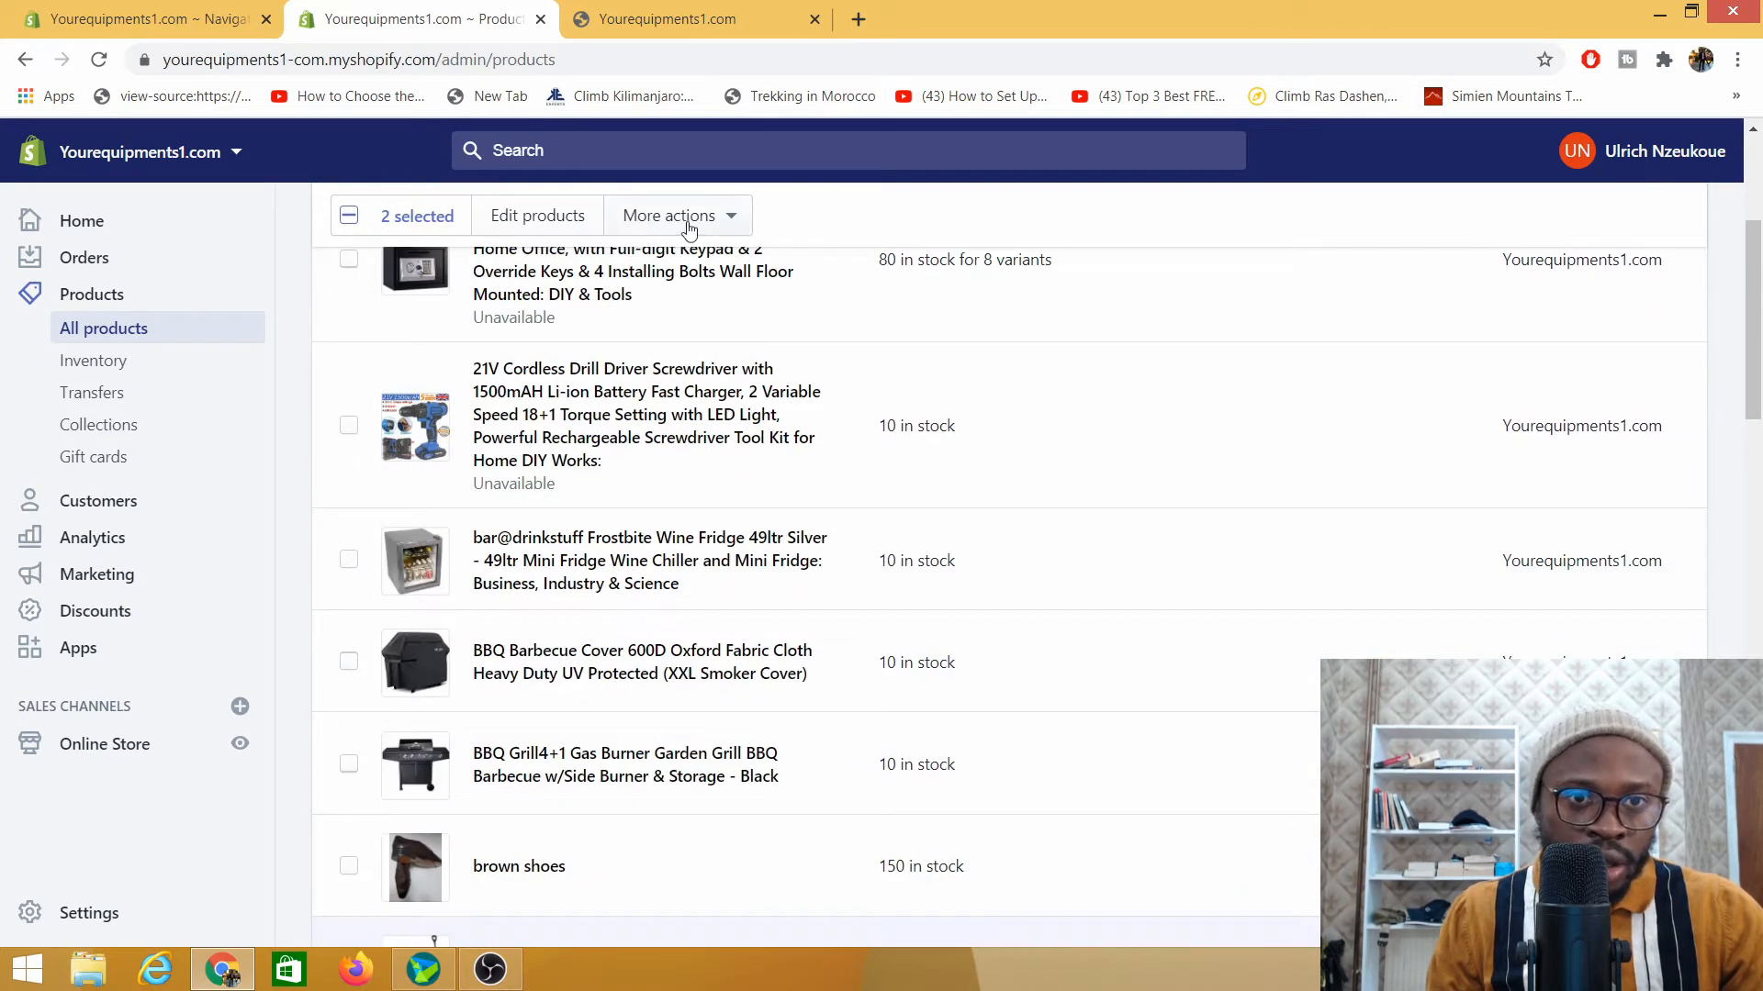
Make the two selected products unavailable via More actions, then return to the storefront
left_click(678, 215)
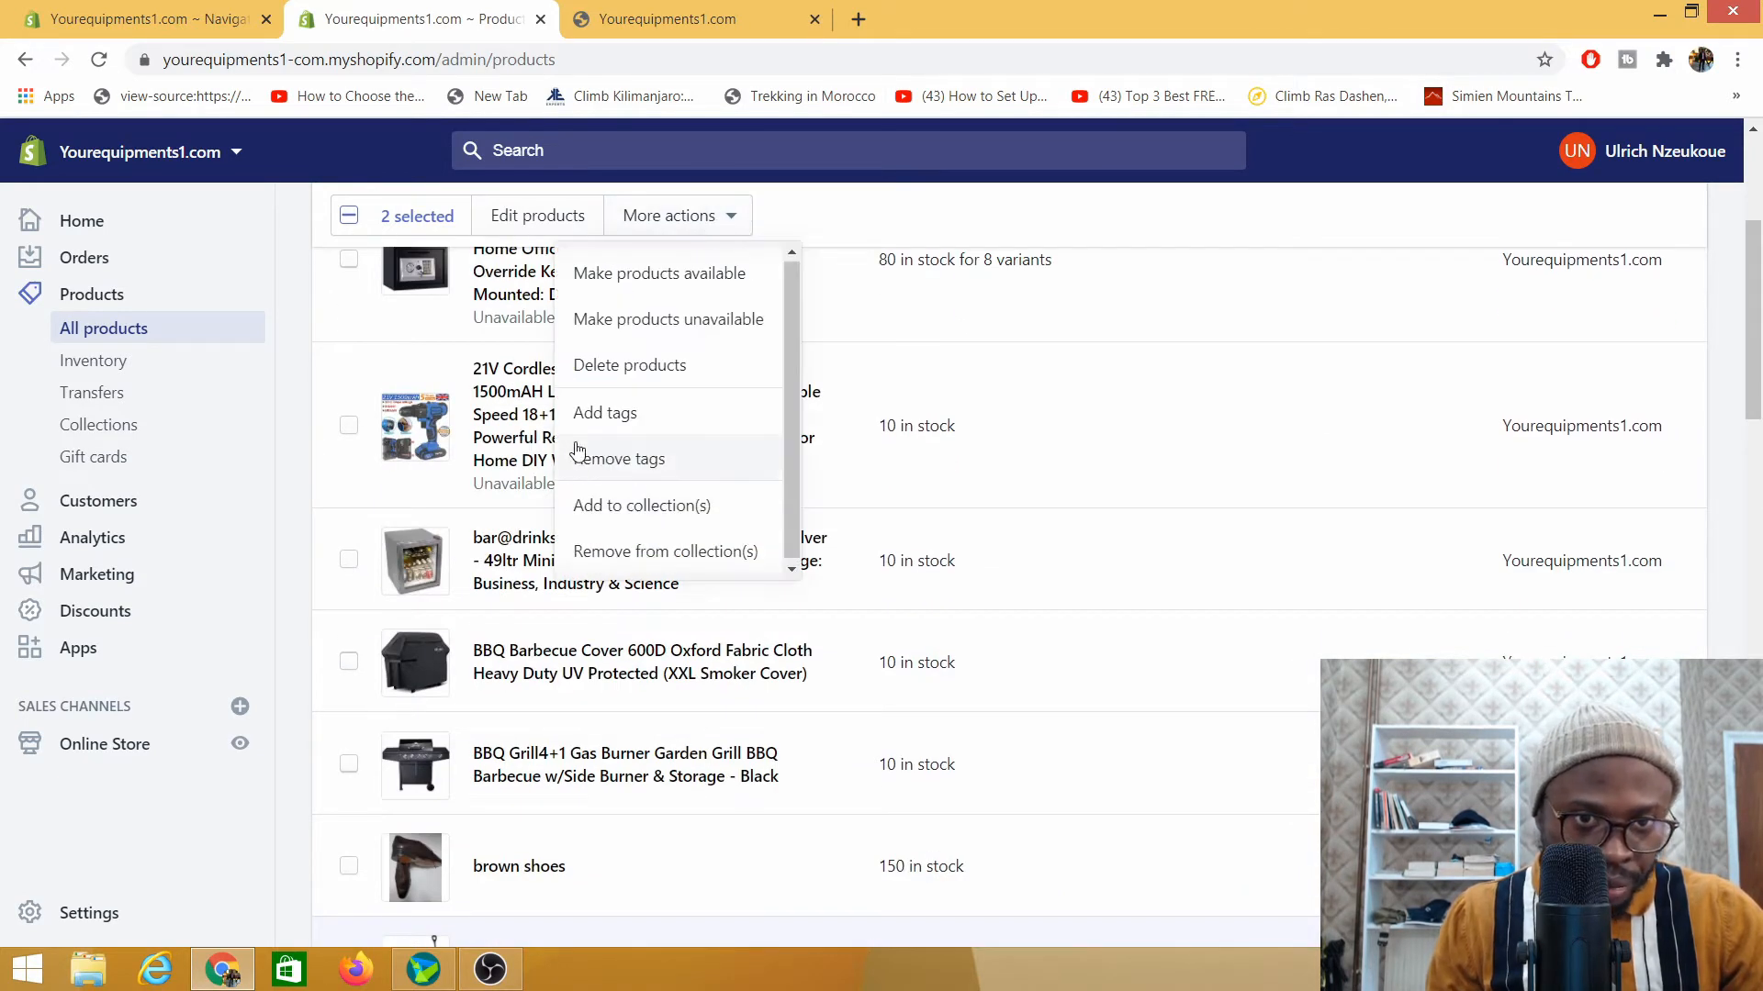
mouse_move(613, 551)
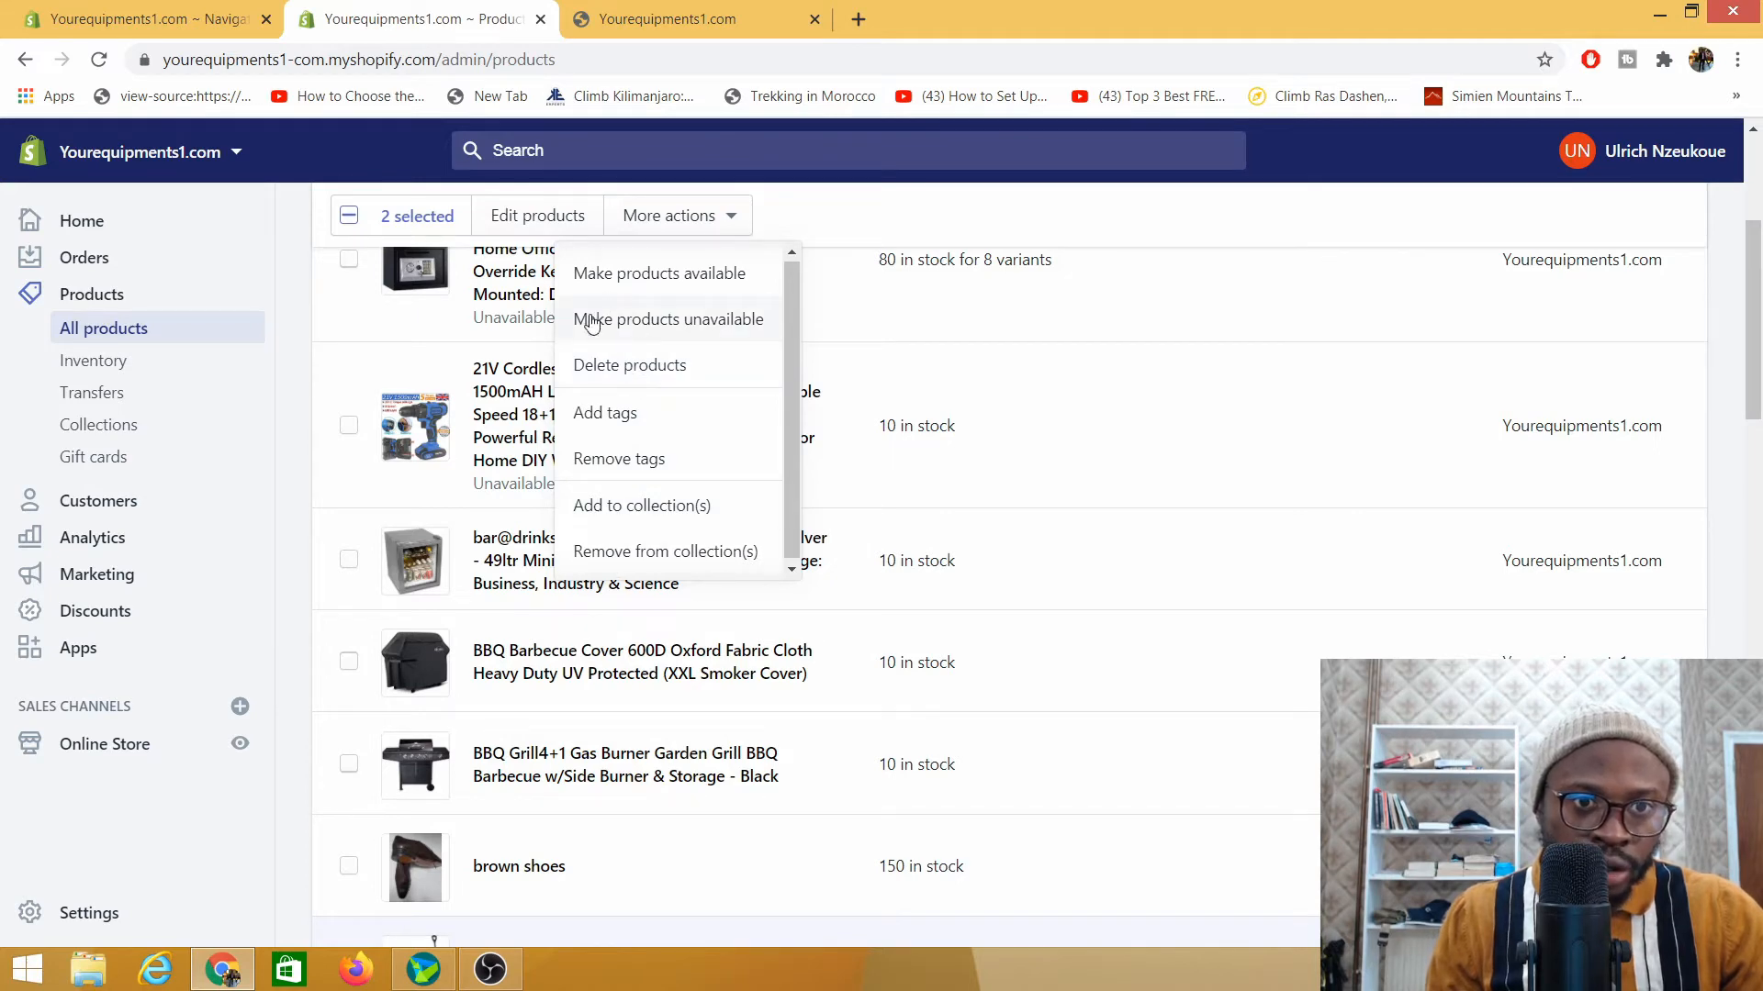
left_click(666, 319)
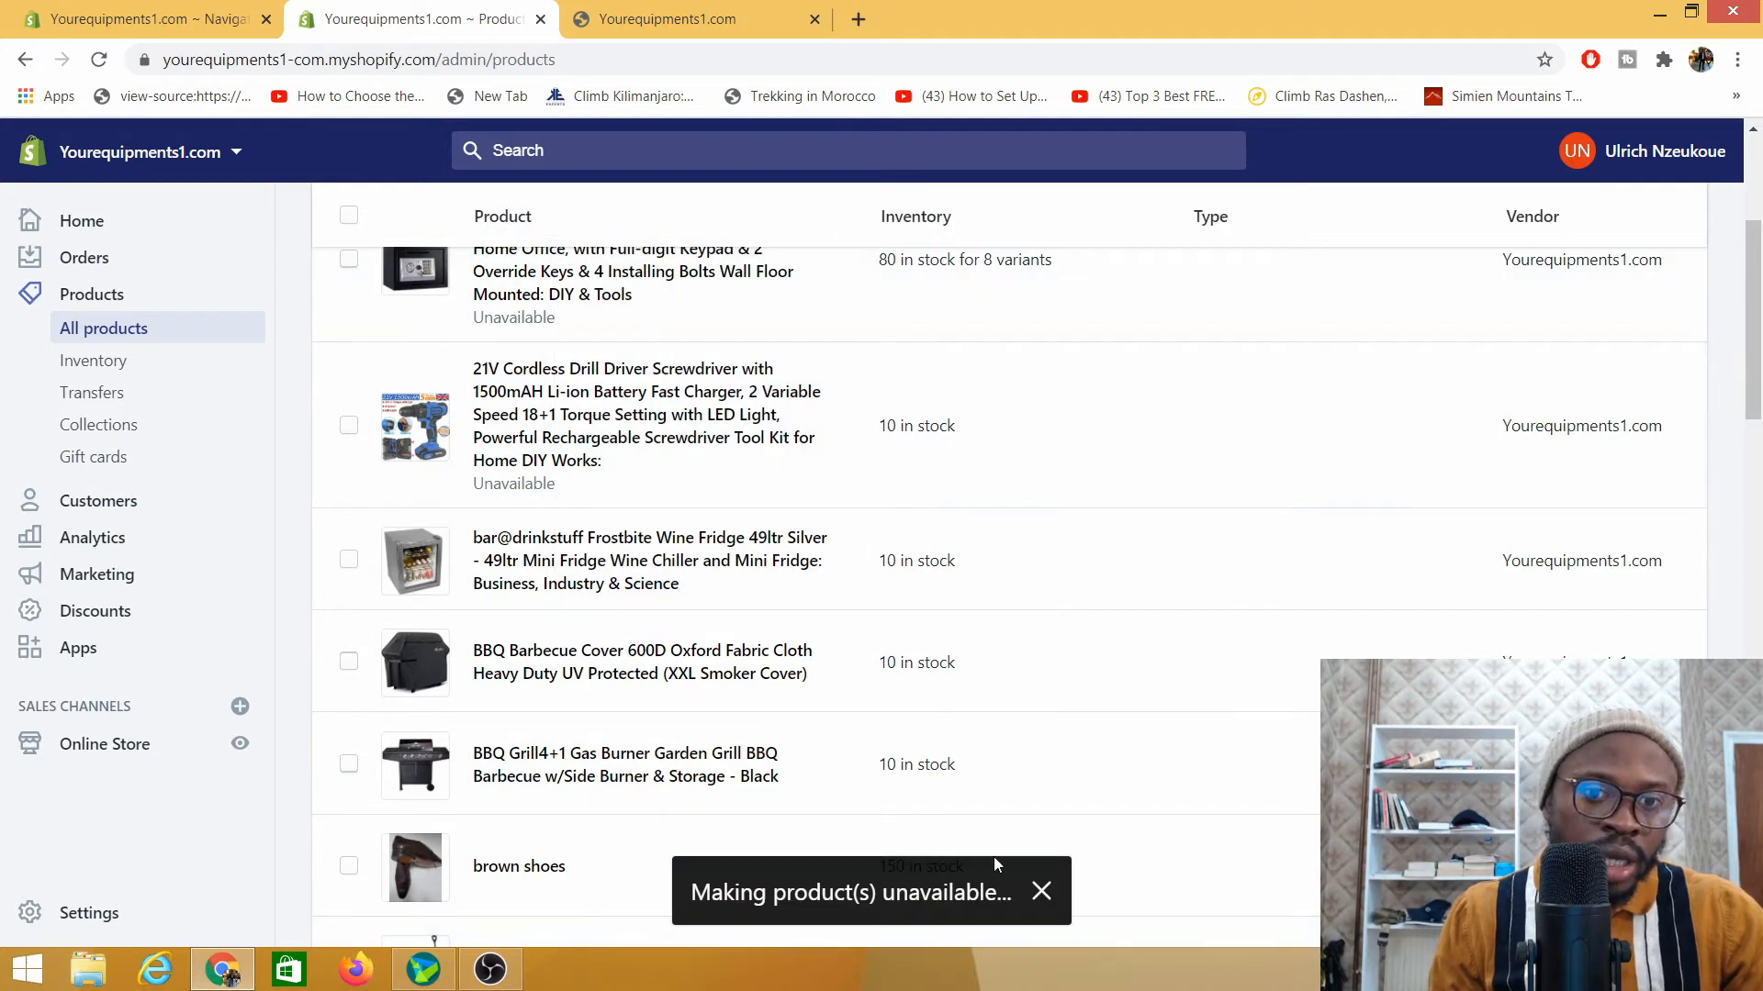
left_click(669, 19)
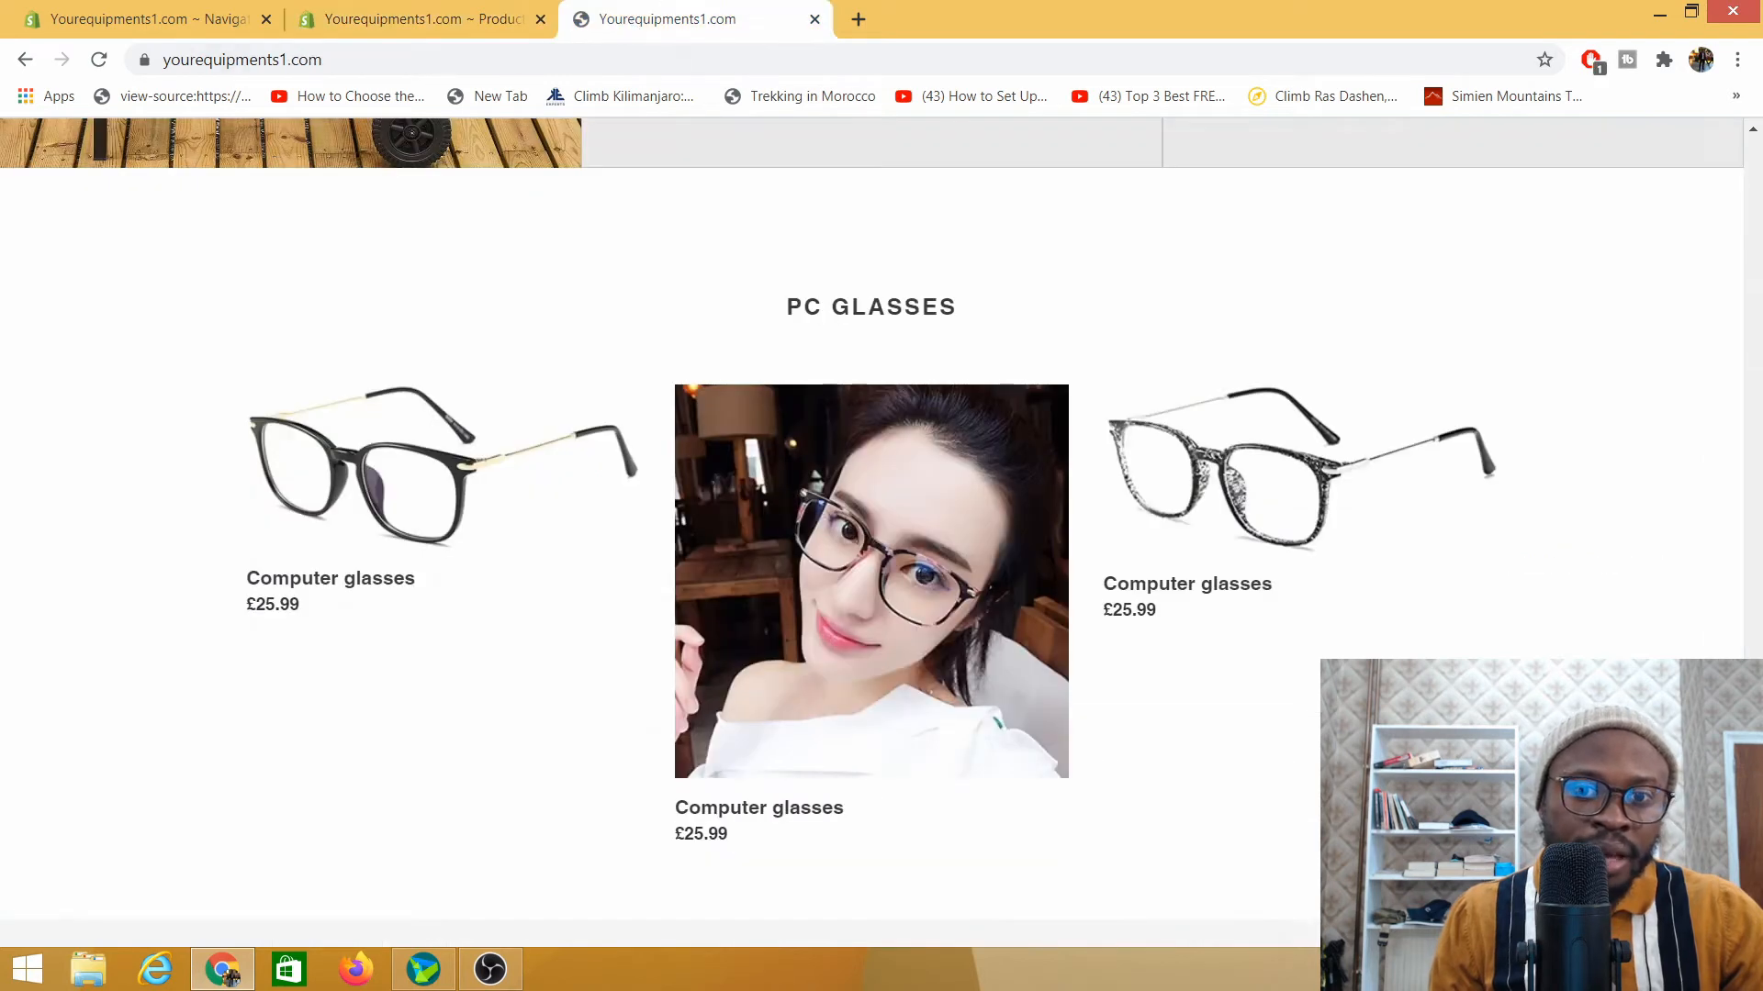
mouse_move(1231, 267)
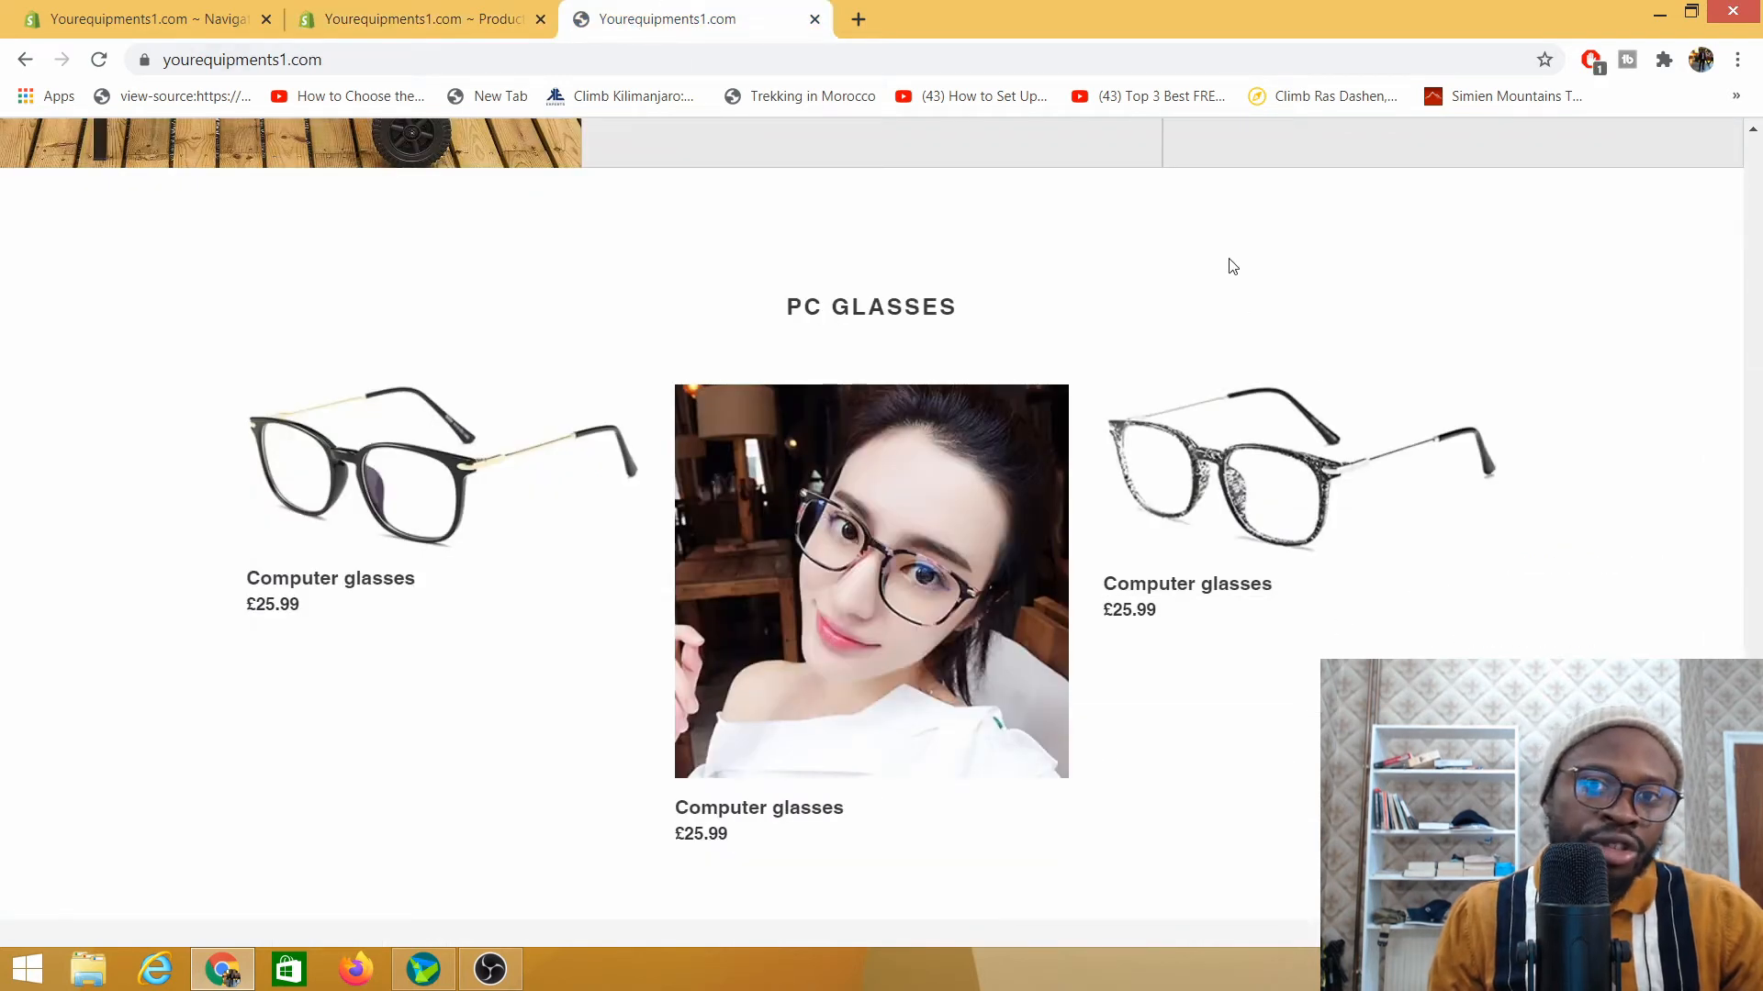
Reload the storefront so the PC Glasses collection shows only two Computer glasses
right_click(1232, 266)
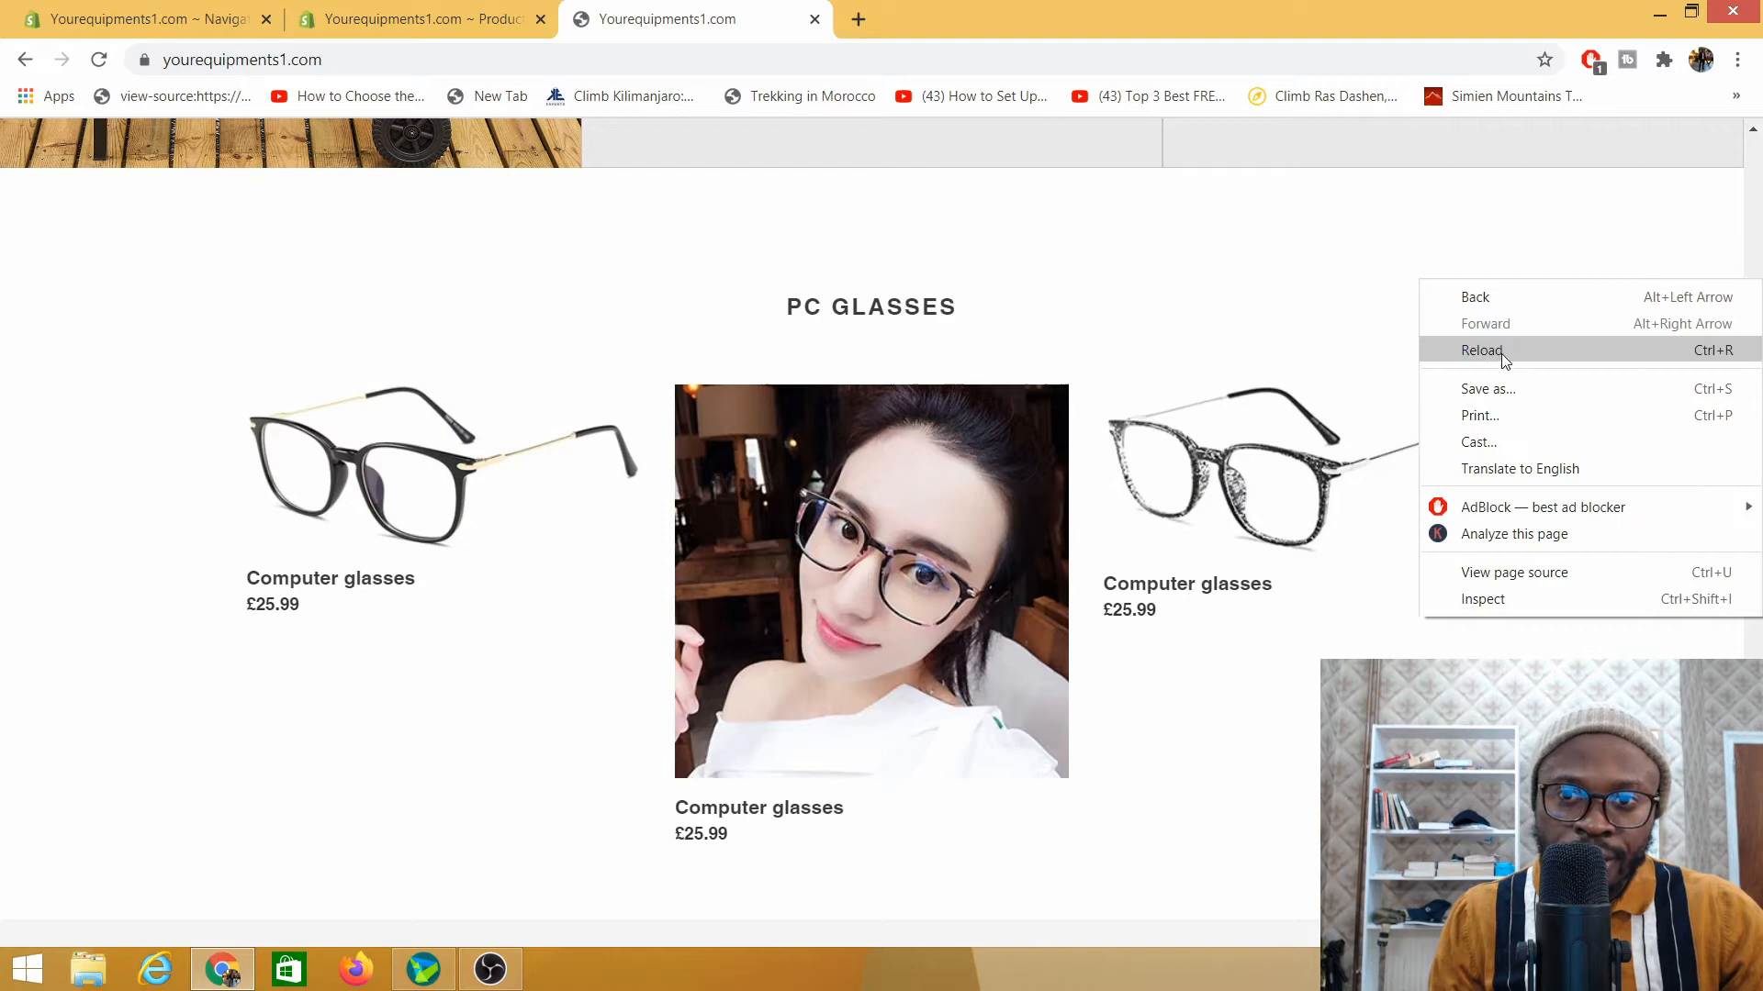
left_click(1479, 348)
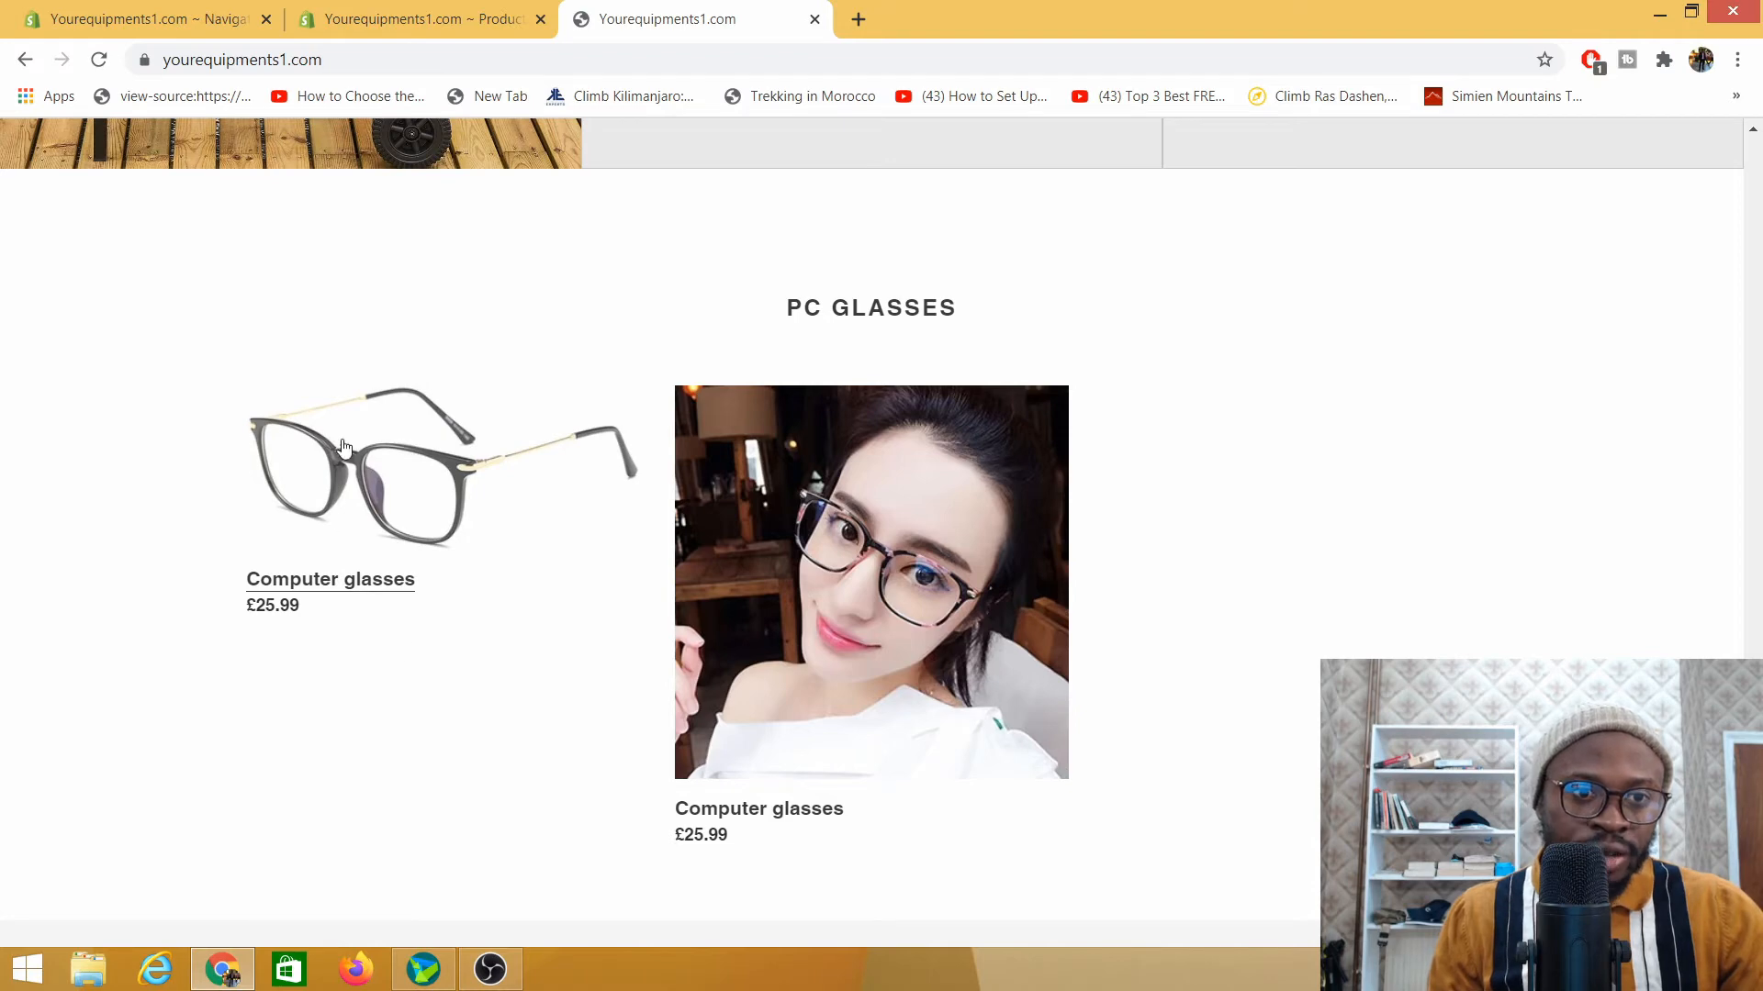
mouse_move(878, 788)
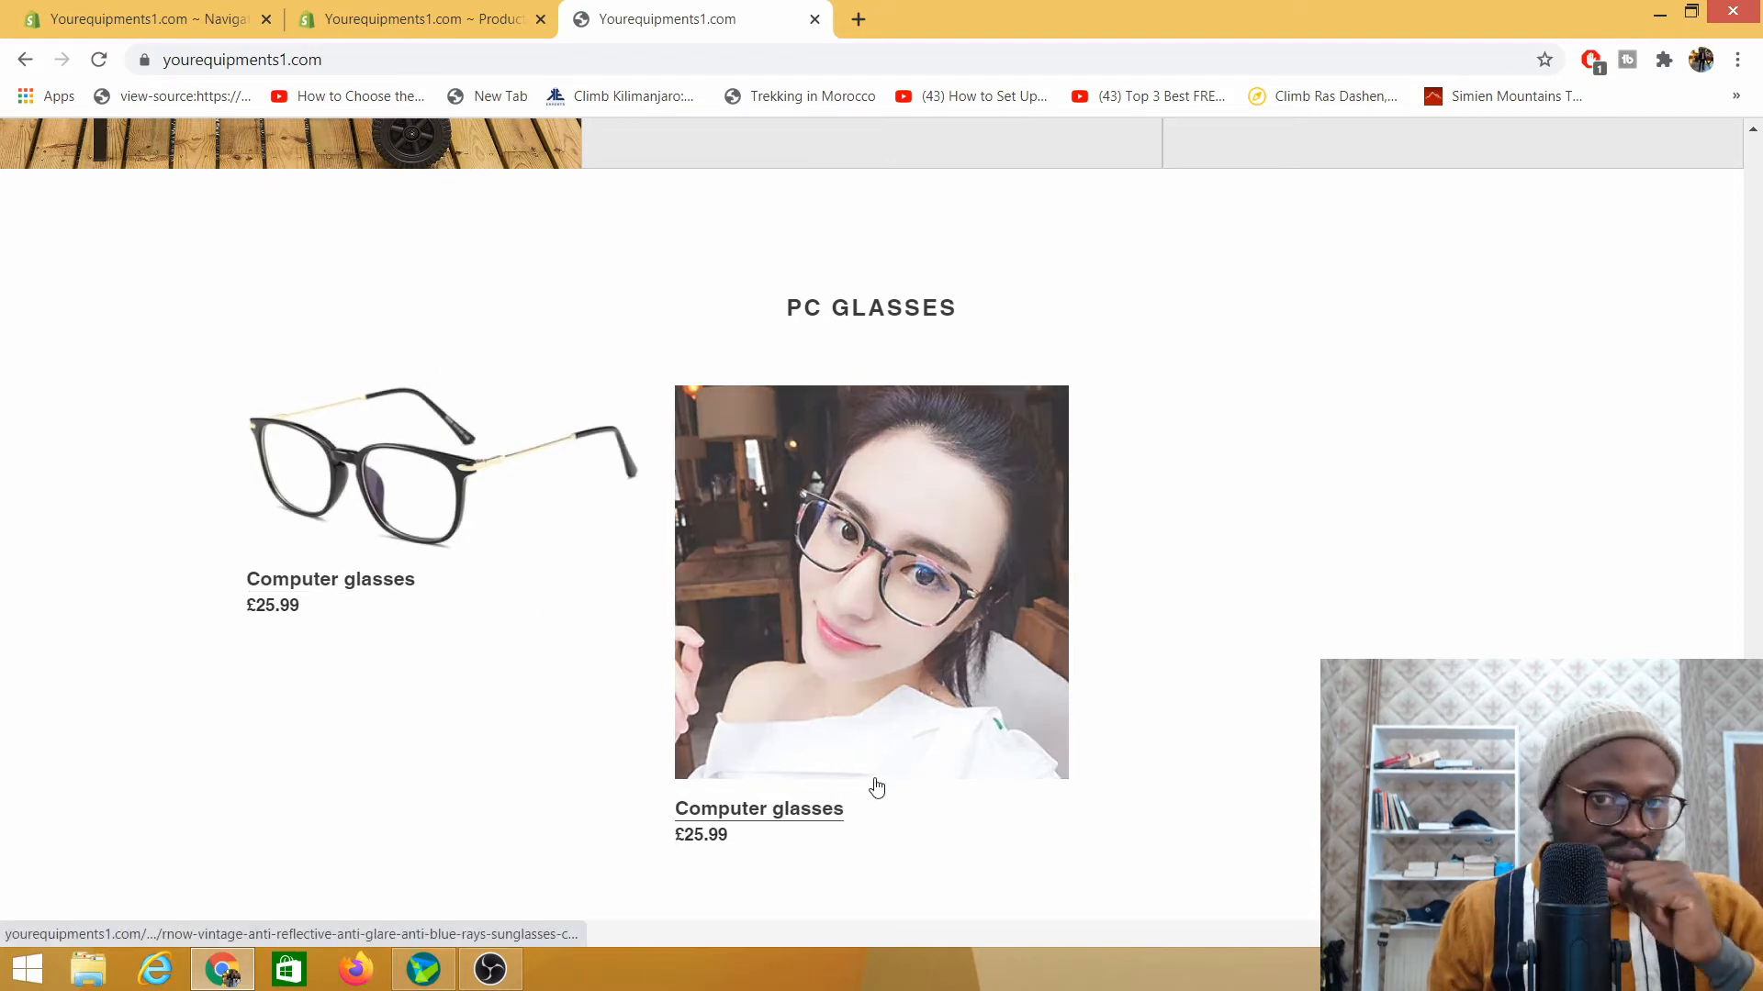
mouse_move(632, 567)
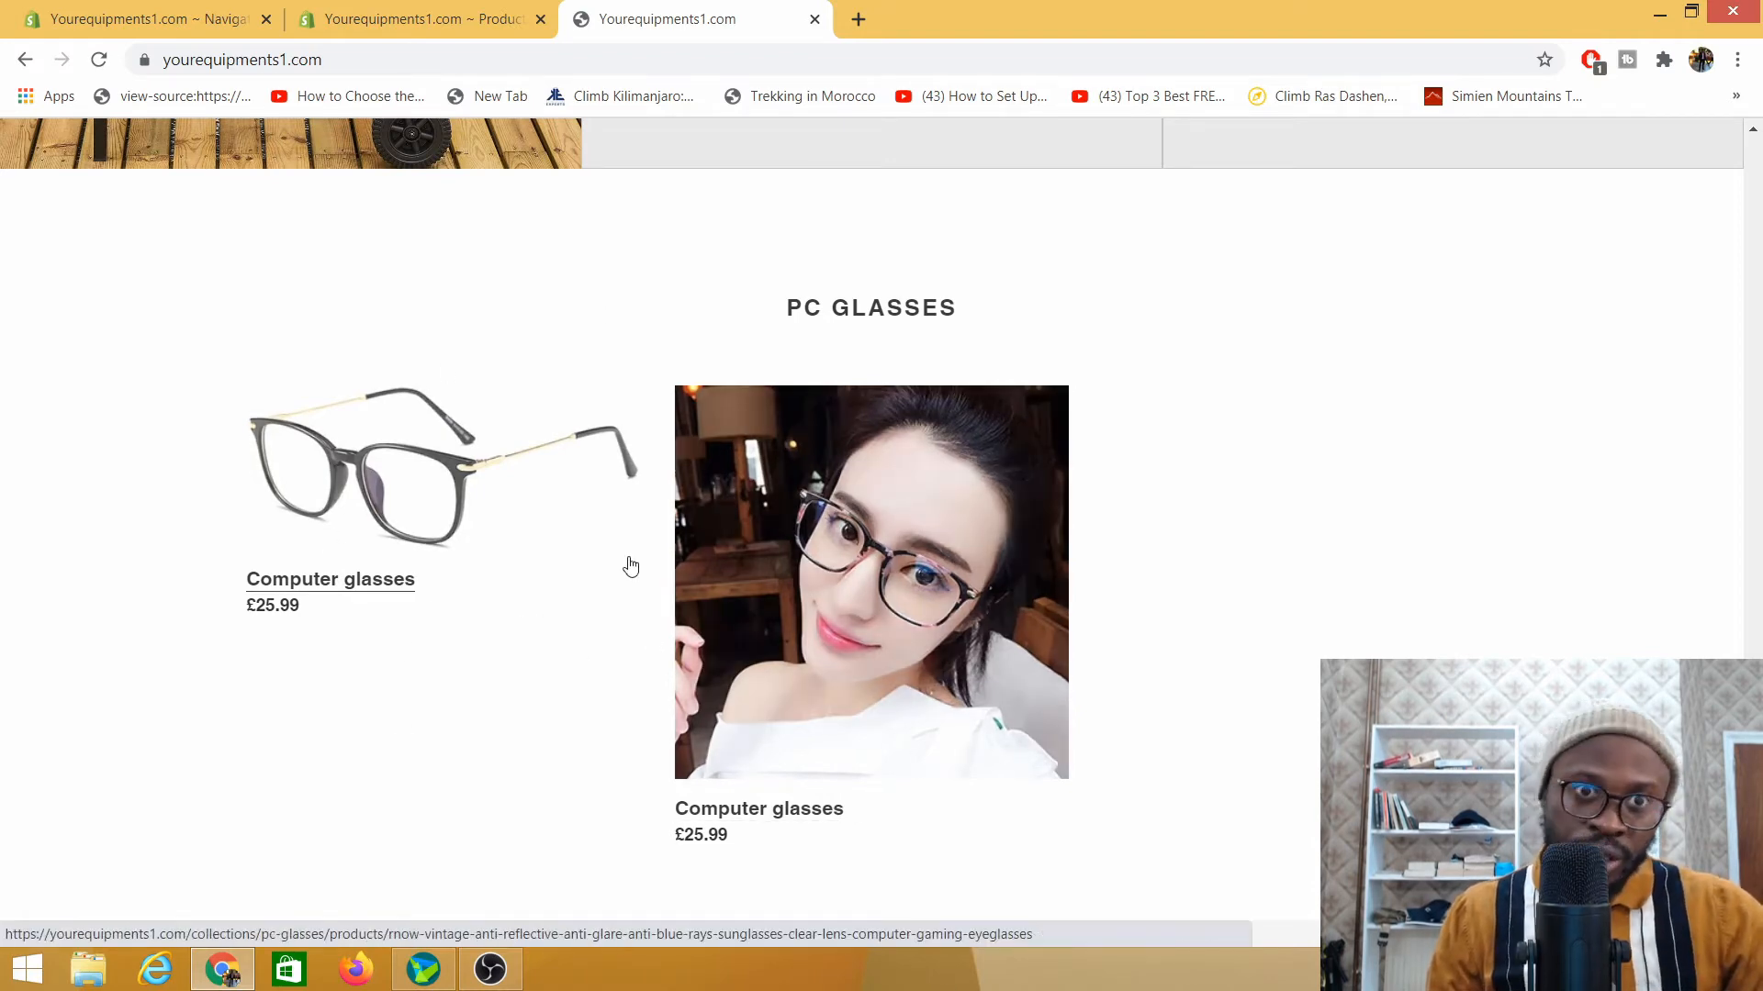
scroll("up", 3)
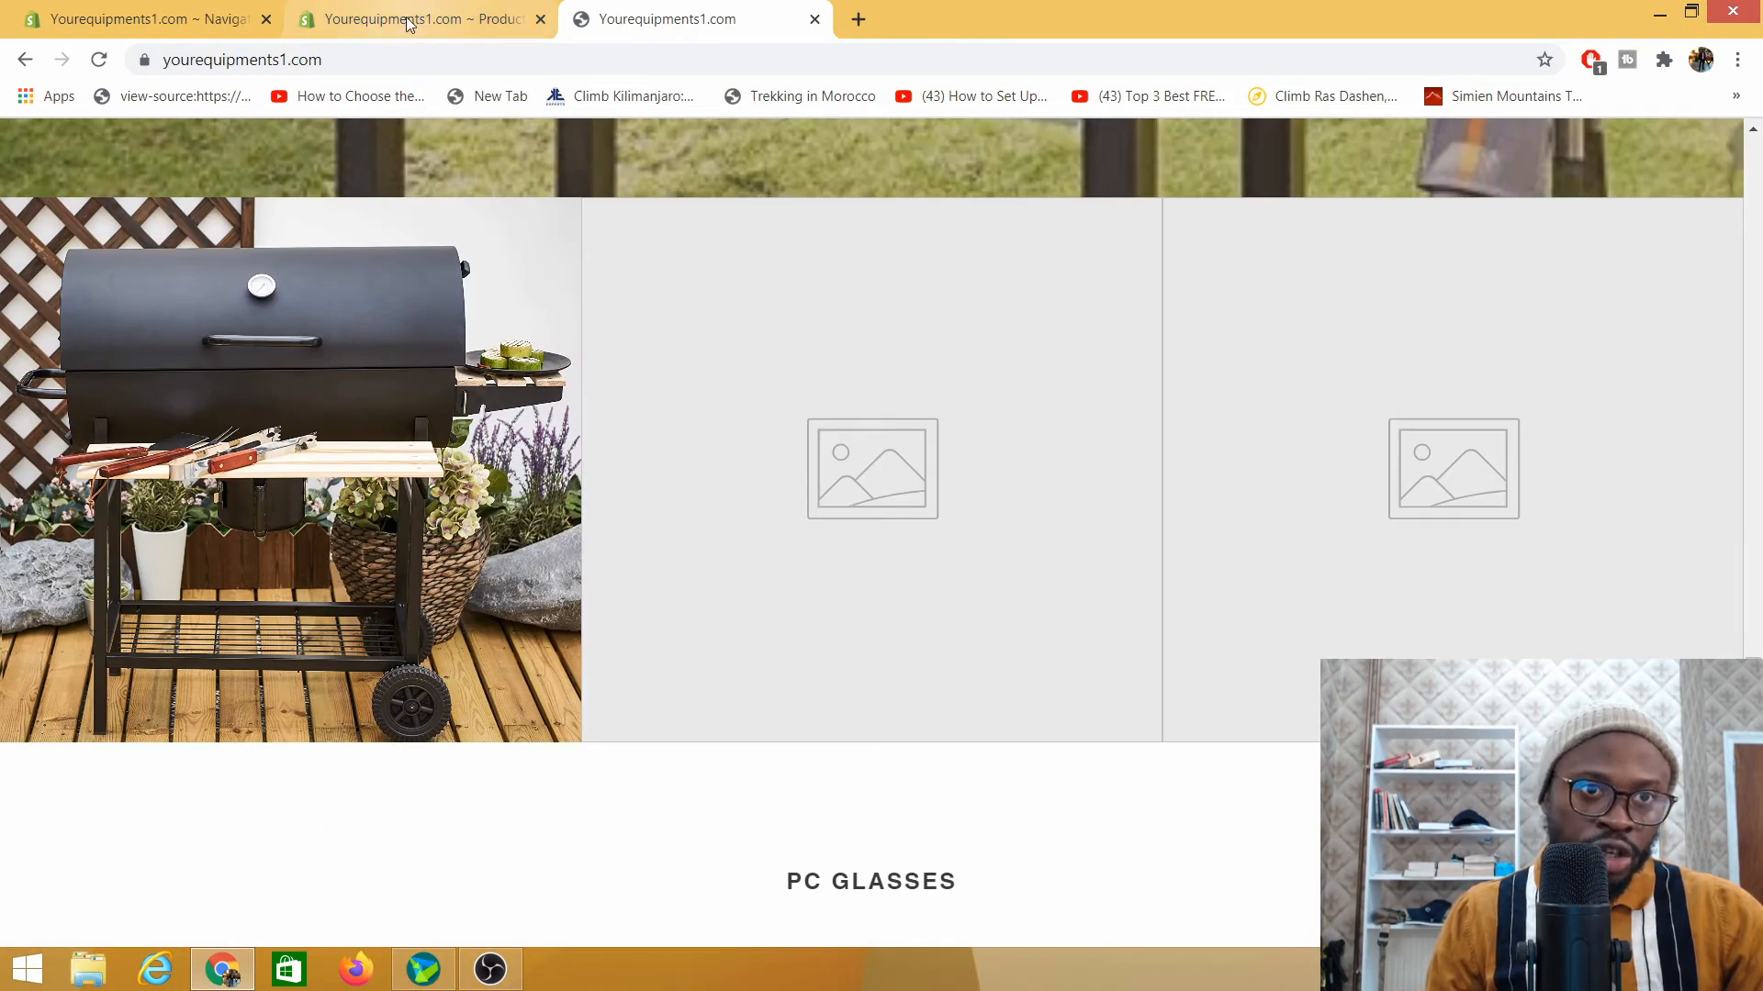
Select the unavailable Computer glasses and garden wagon in the admin products list
left_click(418, 18)
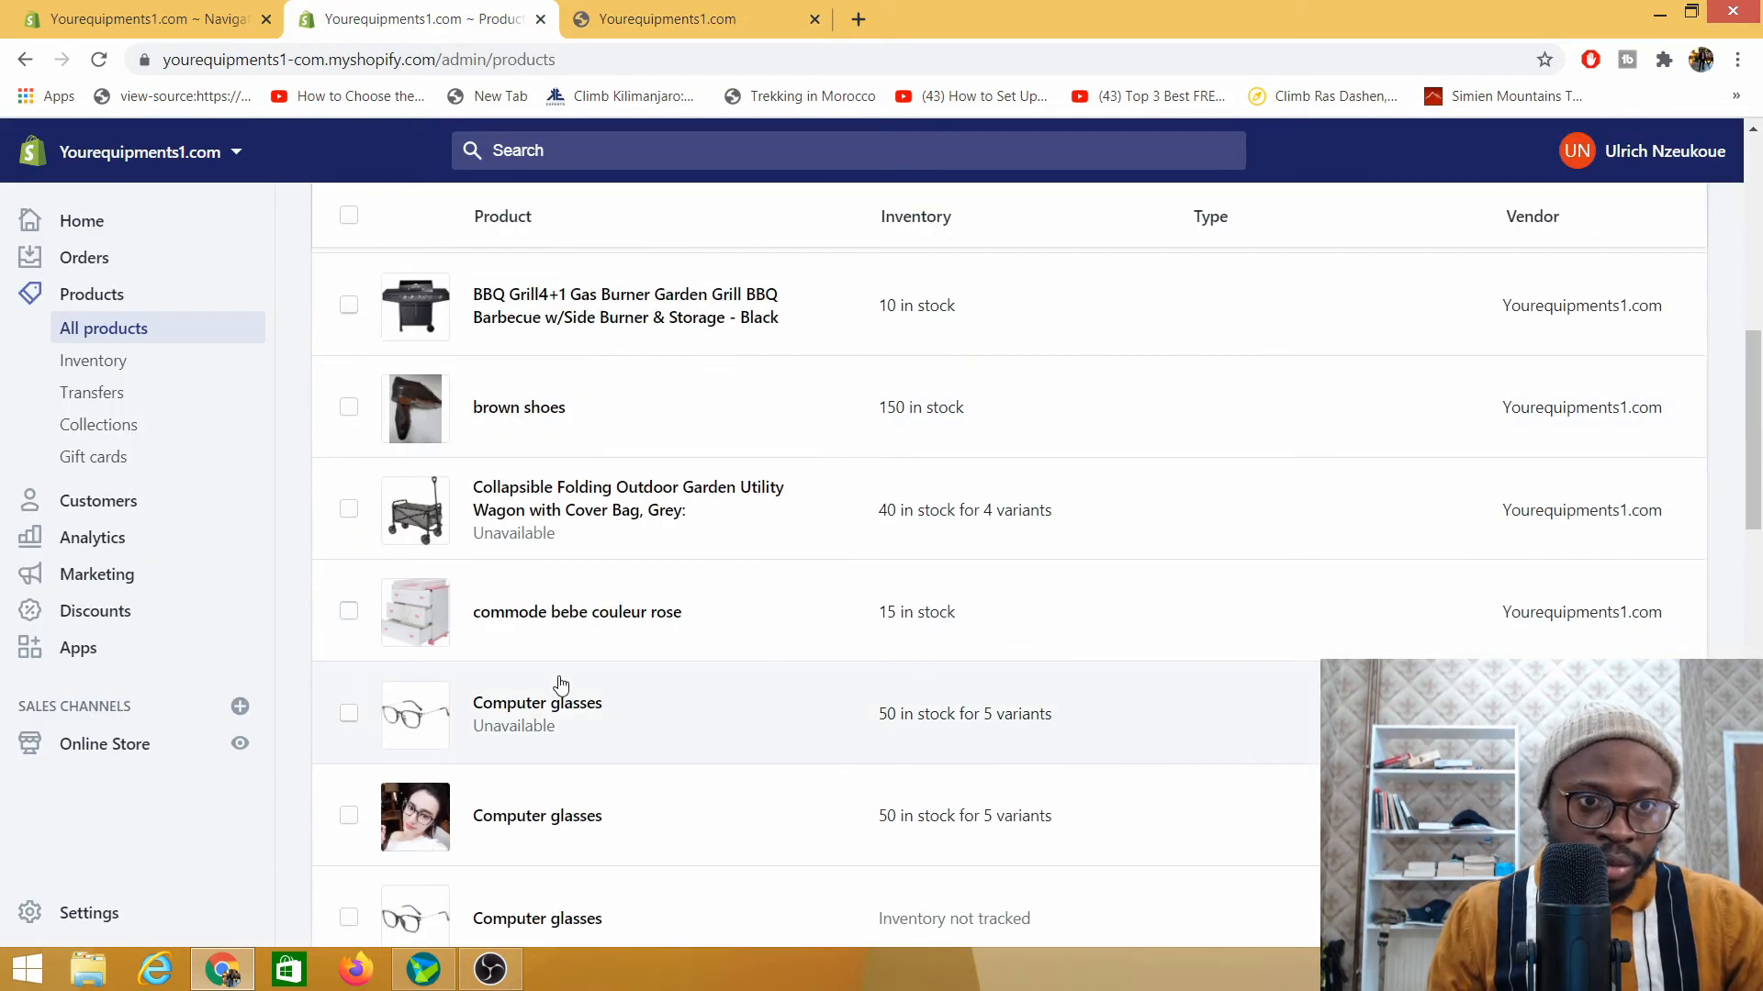
scroll("down", 3)
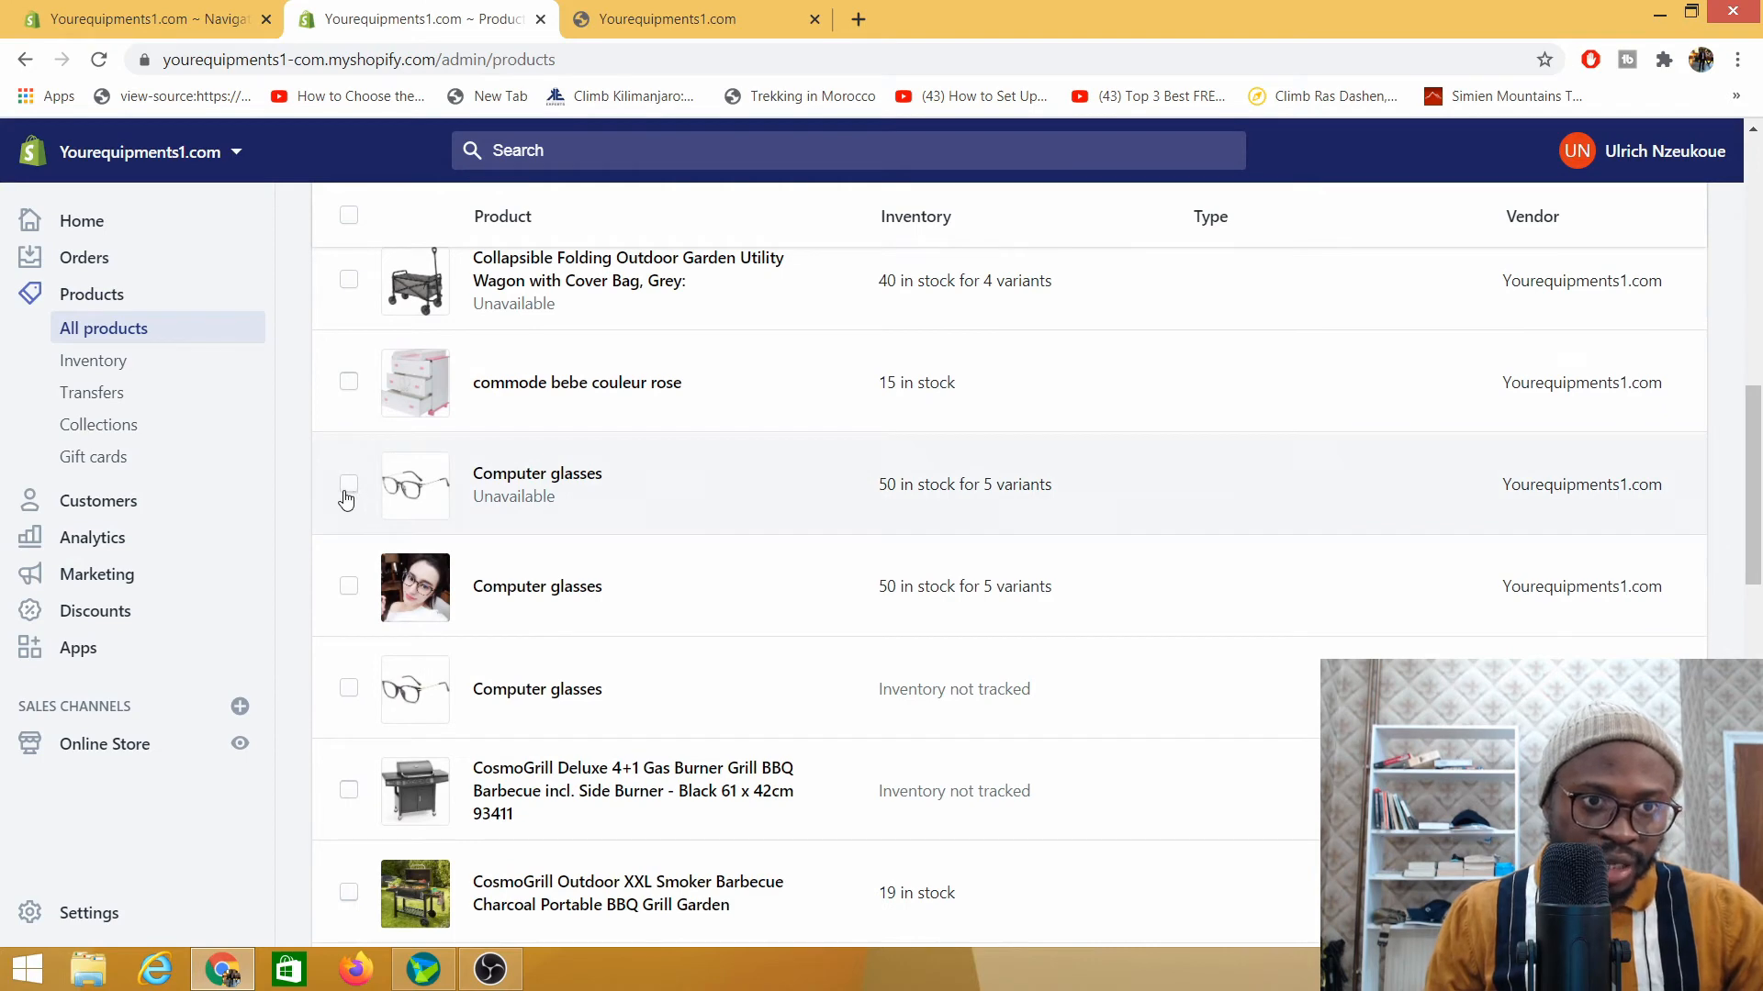
scroll("up", 3)
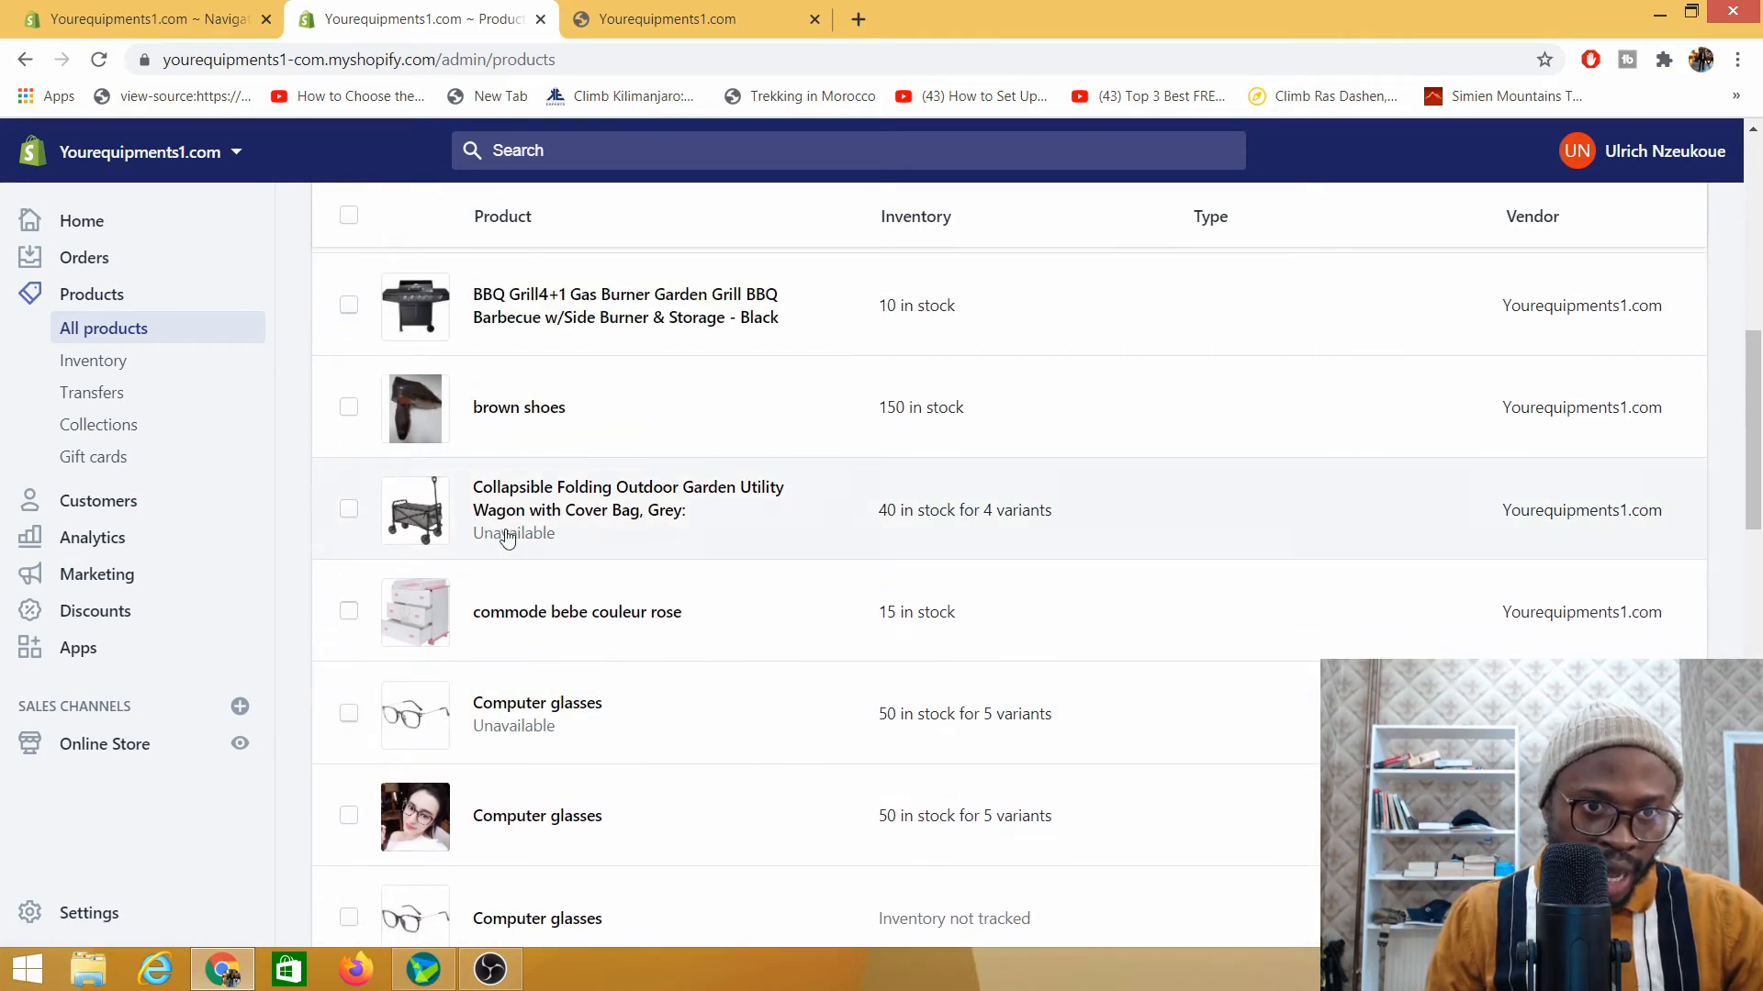
mouse_move(628, 498)
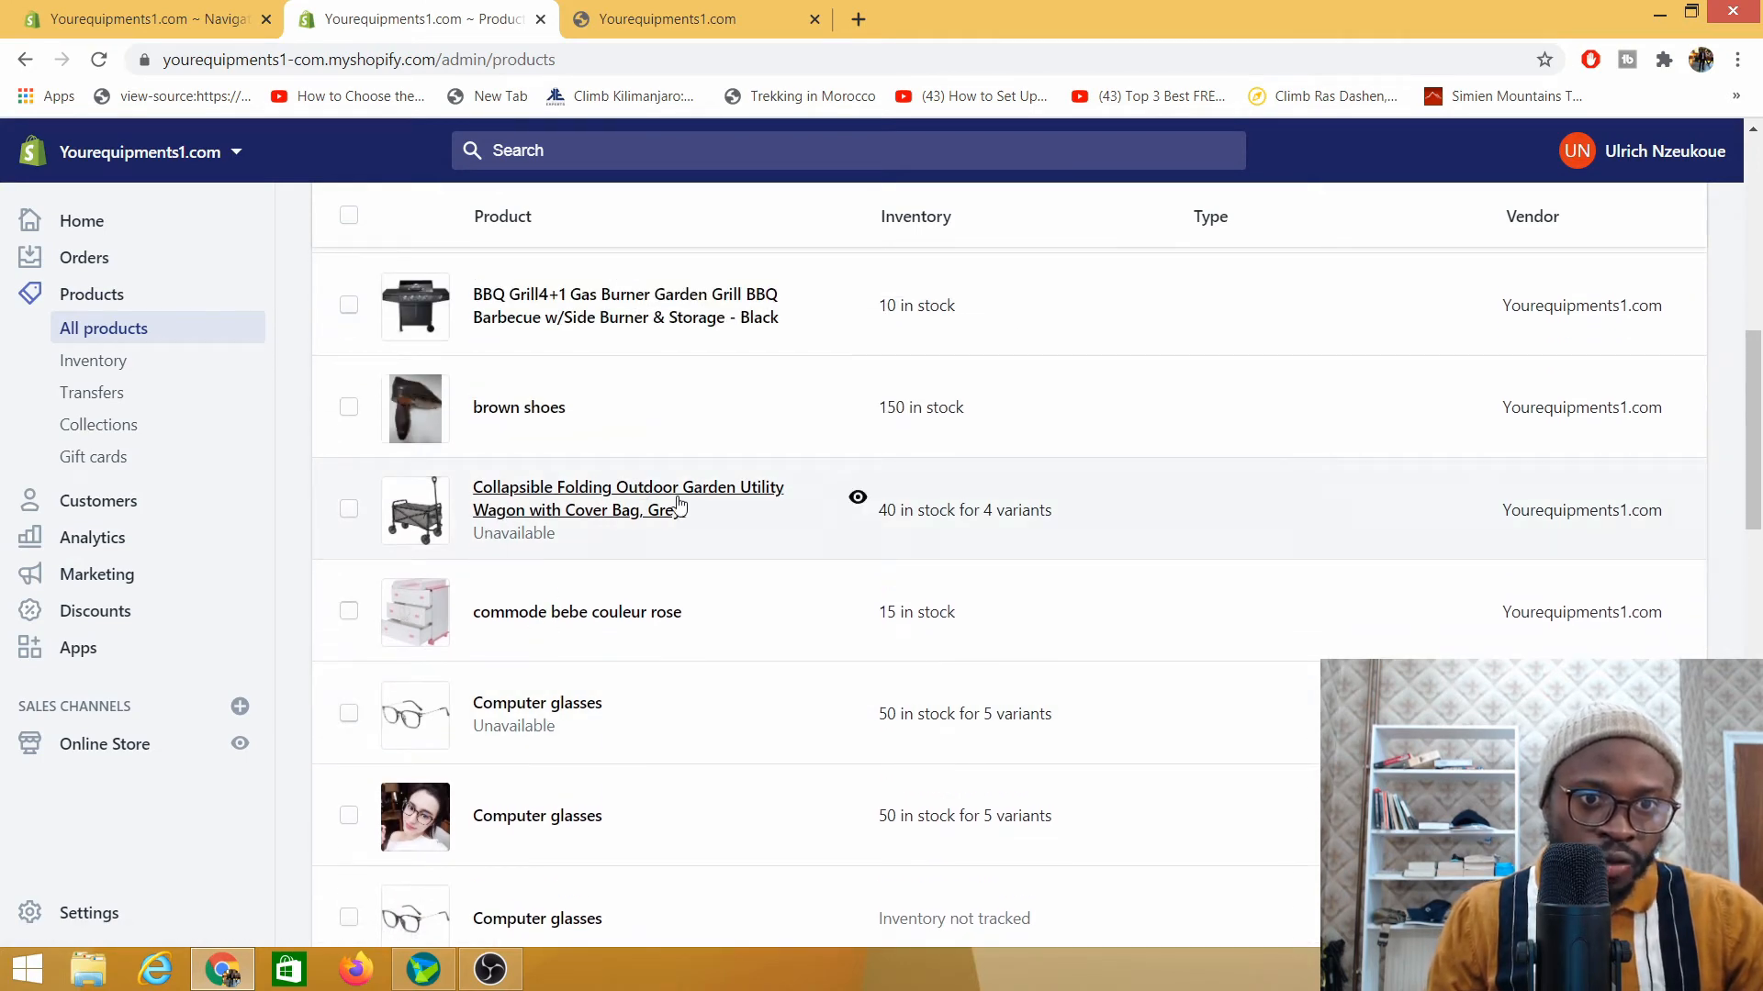
mouse_move(576, 612)
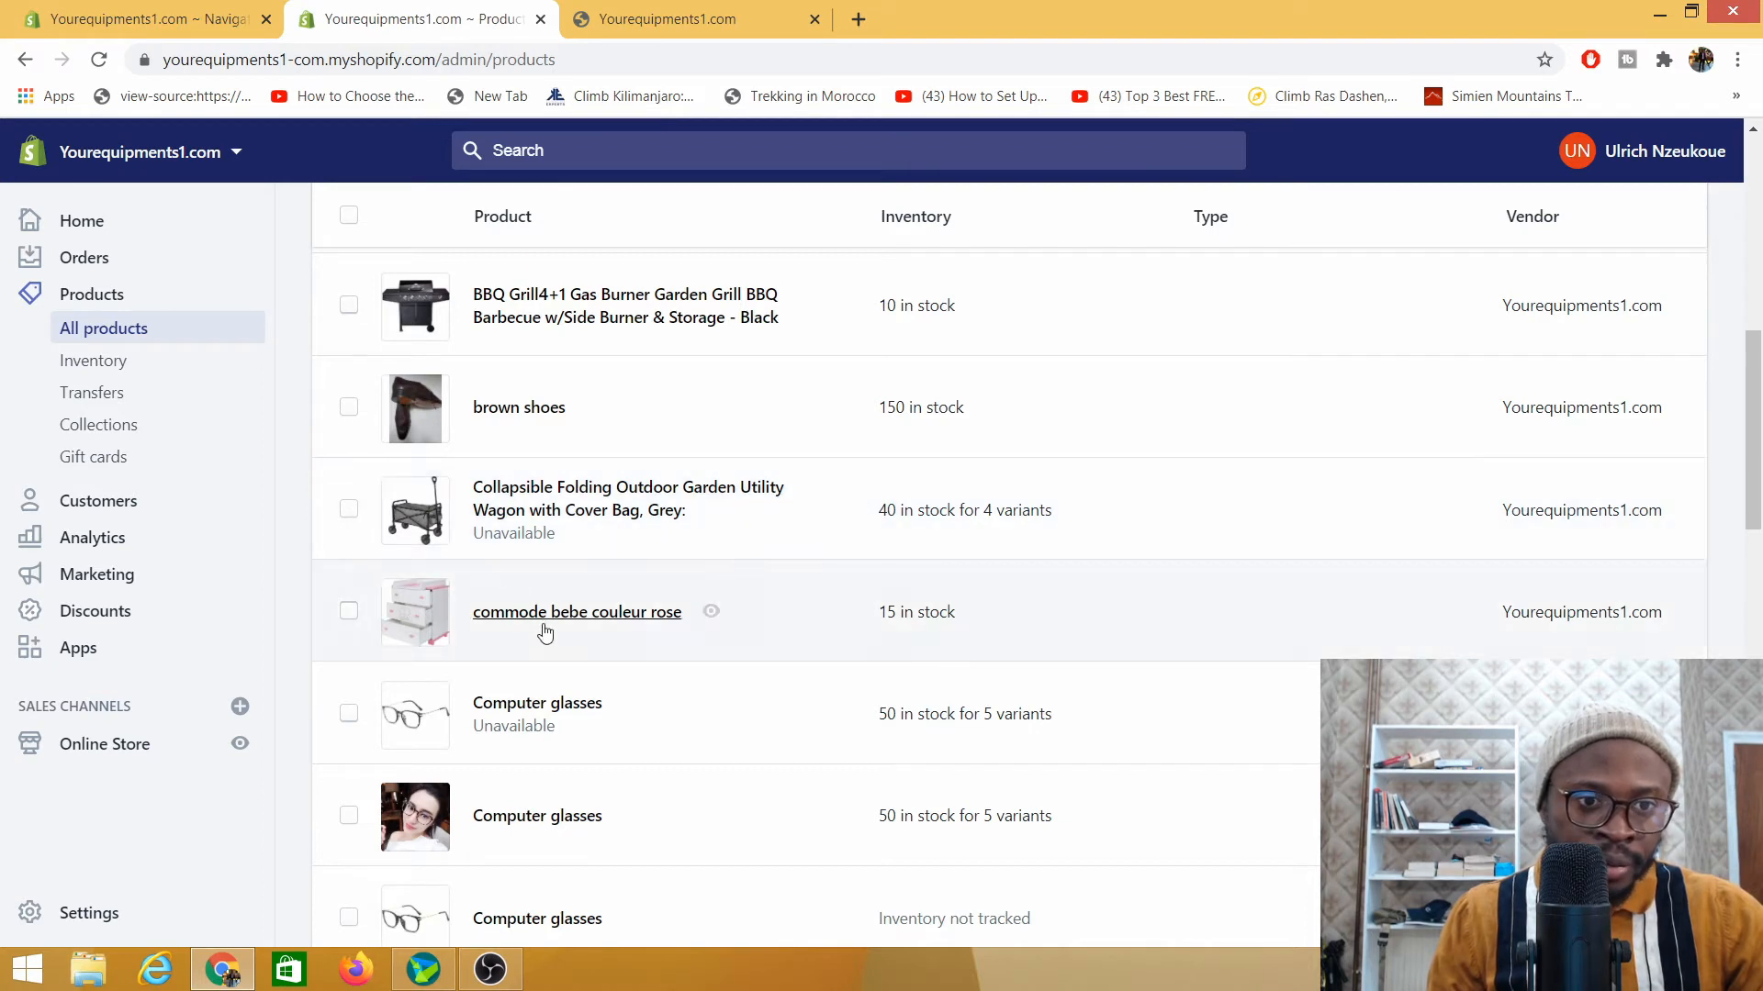
left_click(349, 712)
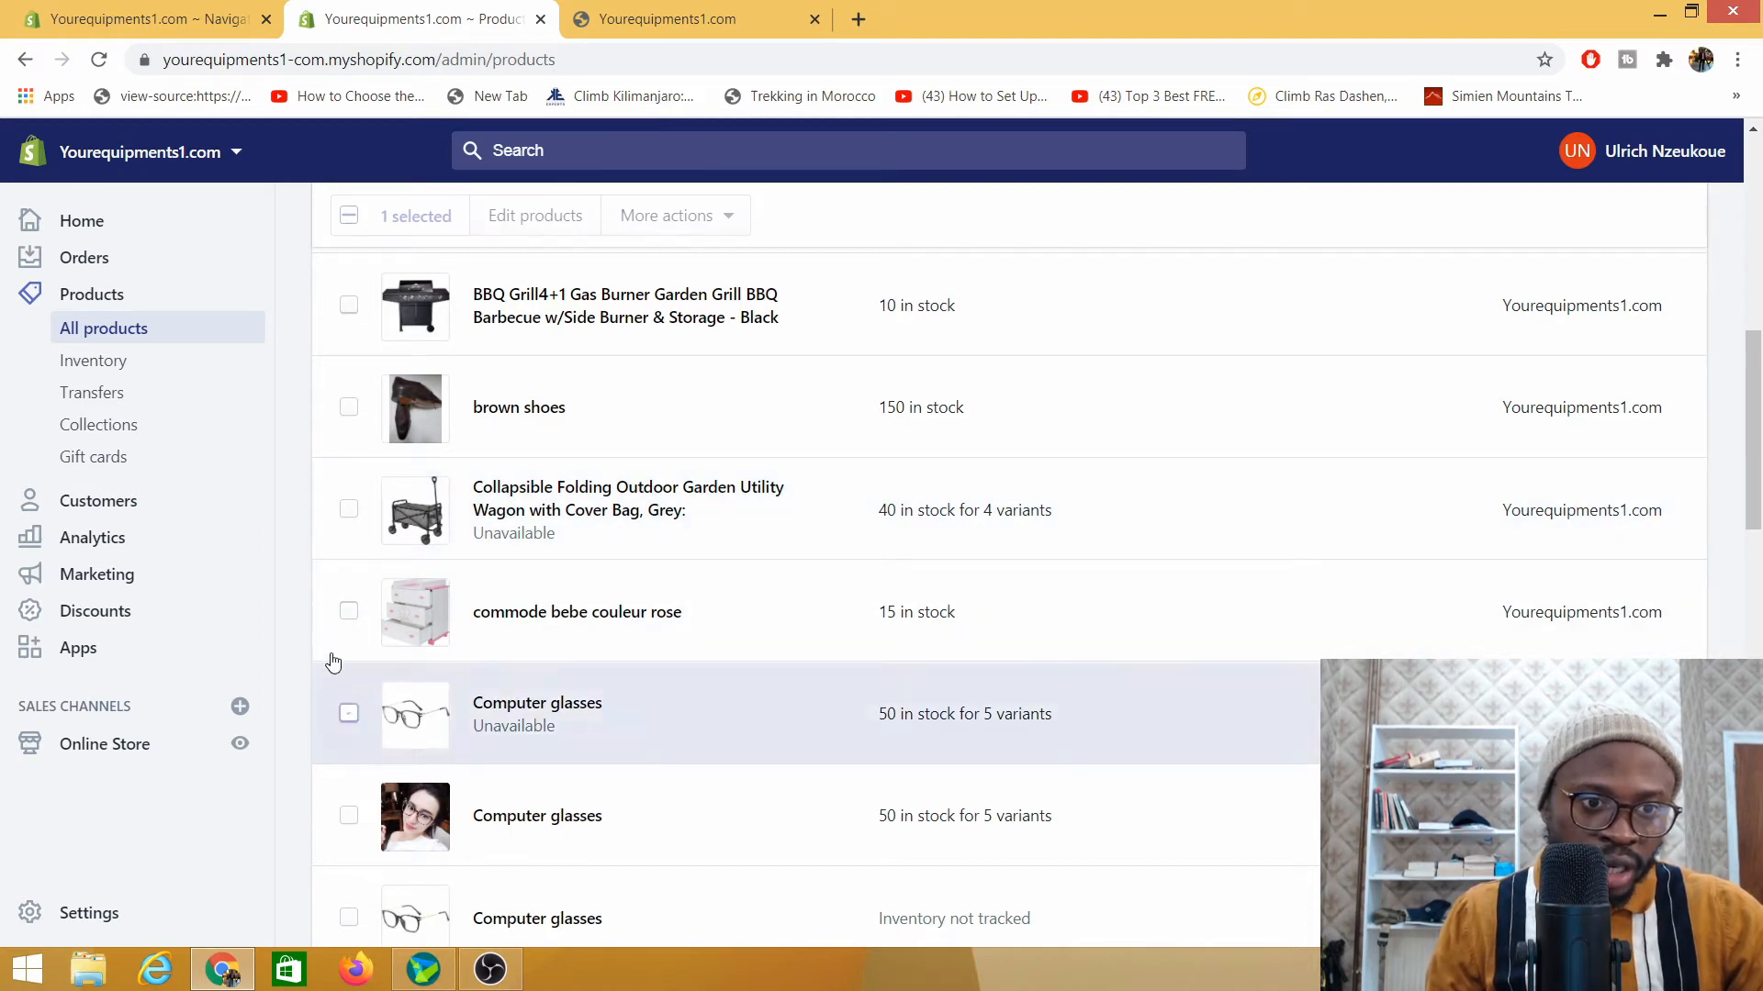
left_click(349, 509)
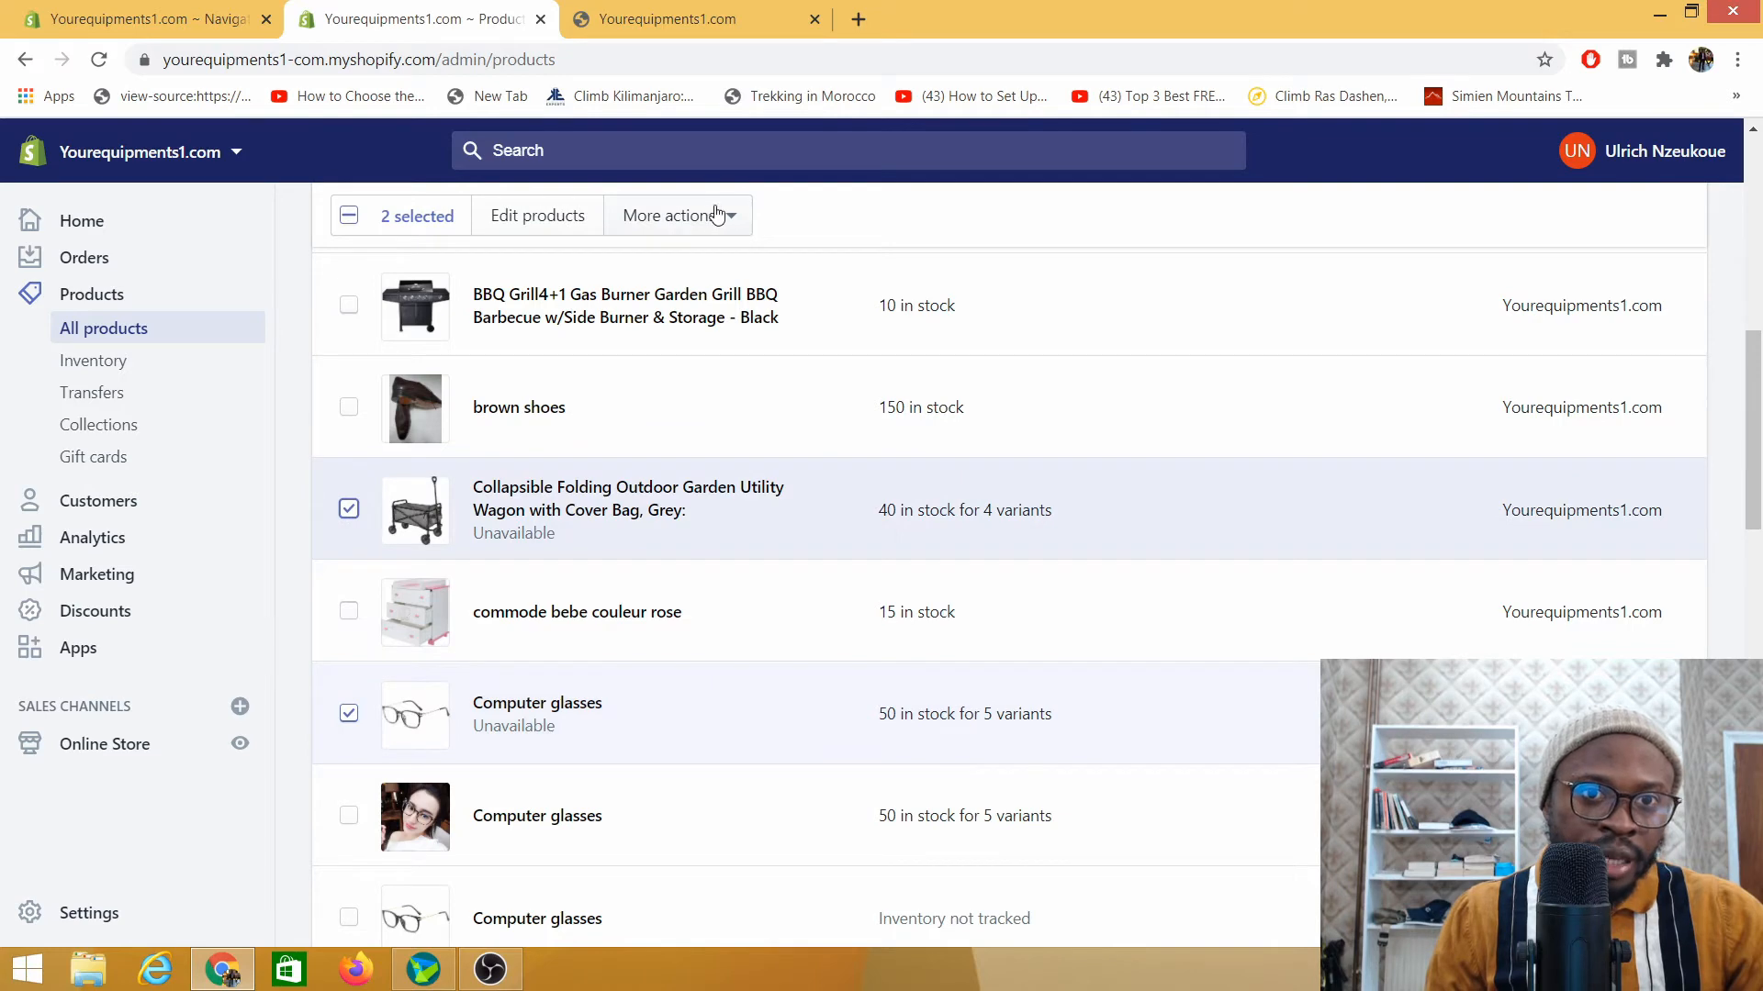
Make the two selected products available again via More actions
left_click(675, 215)
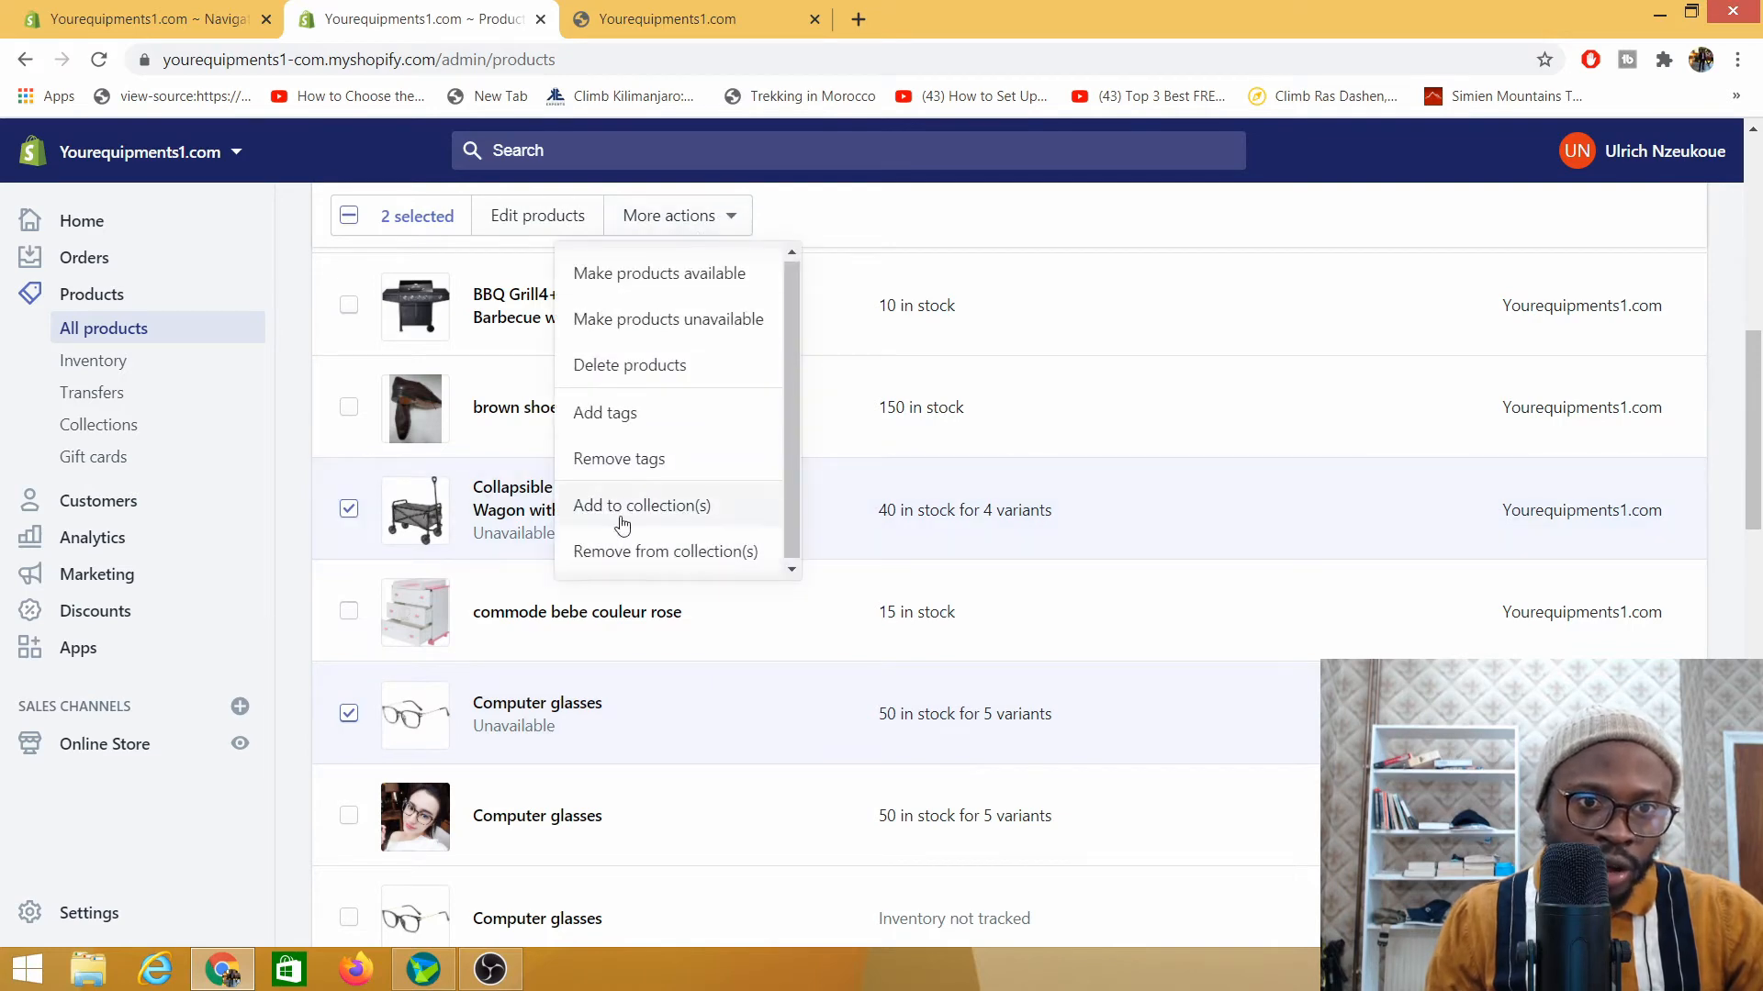
mouse_move(659, 274)
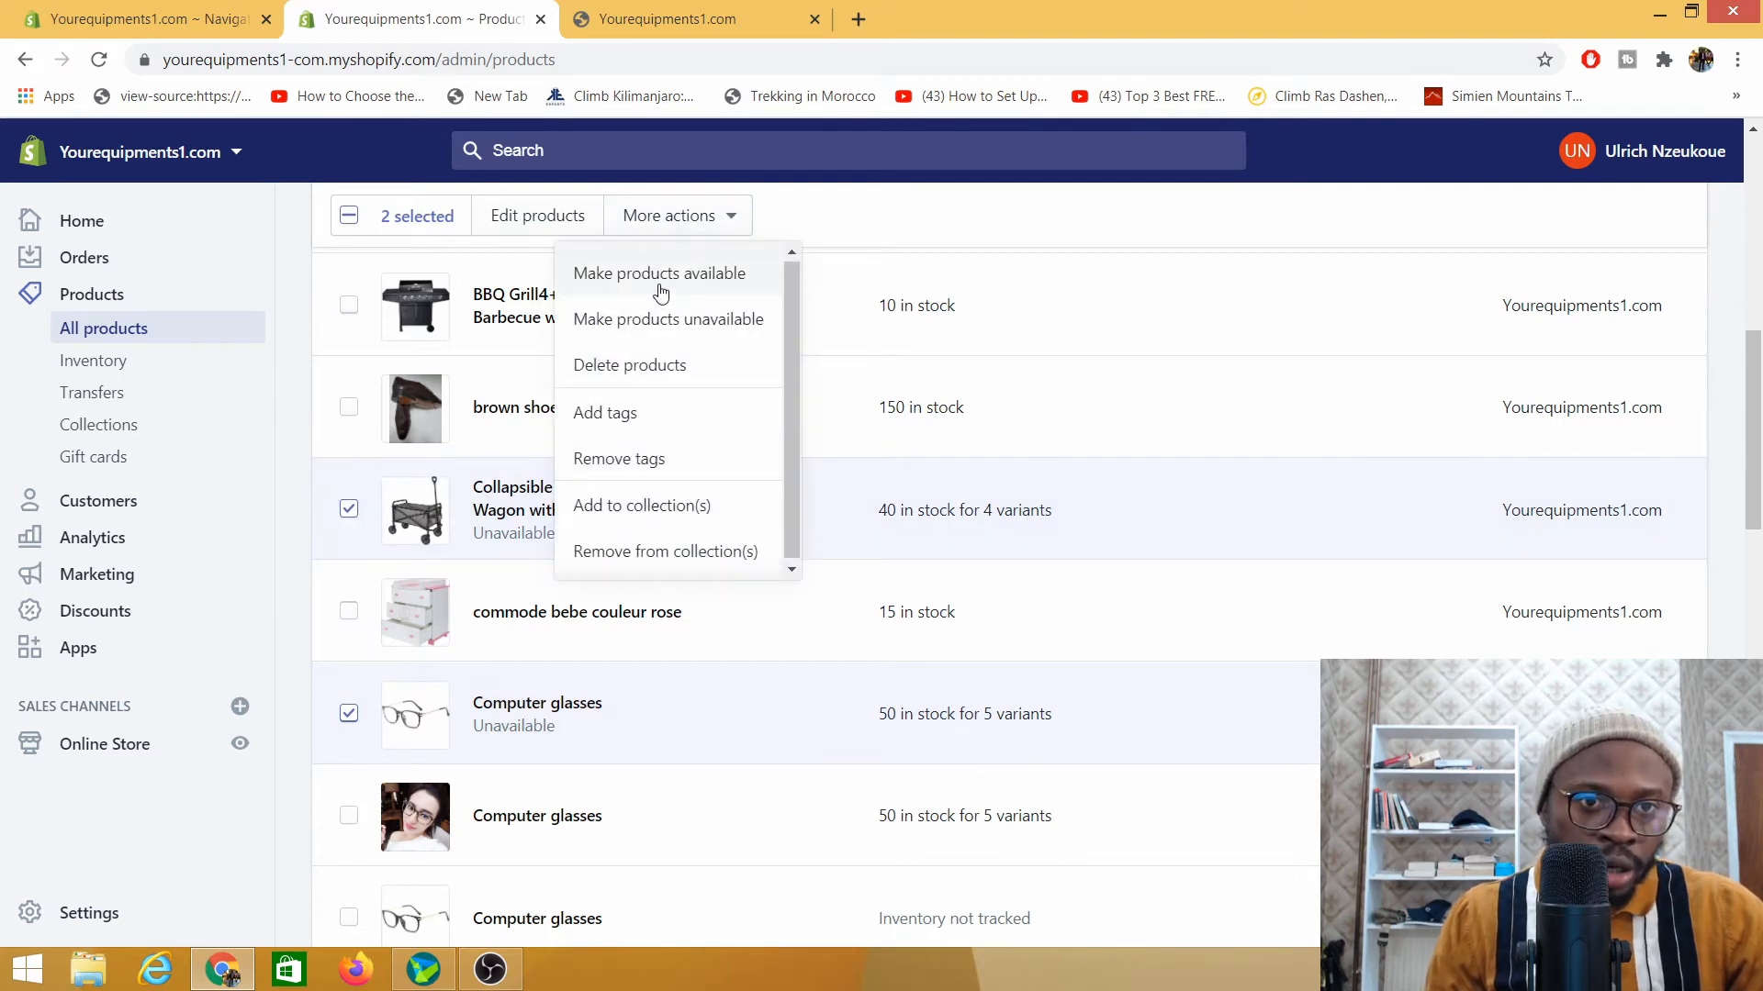
left_click(659, 274)
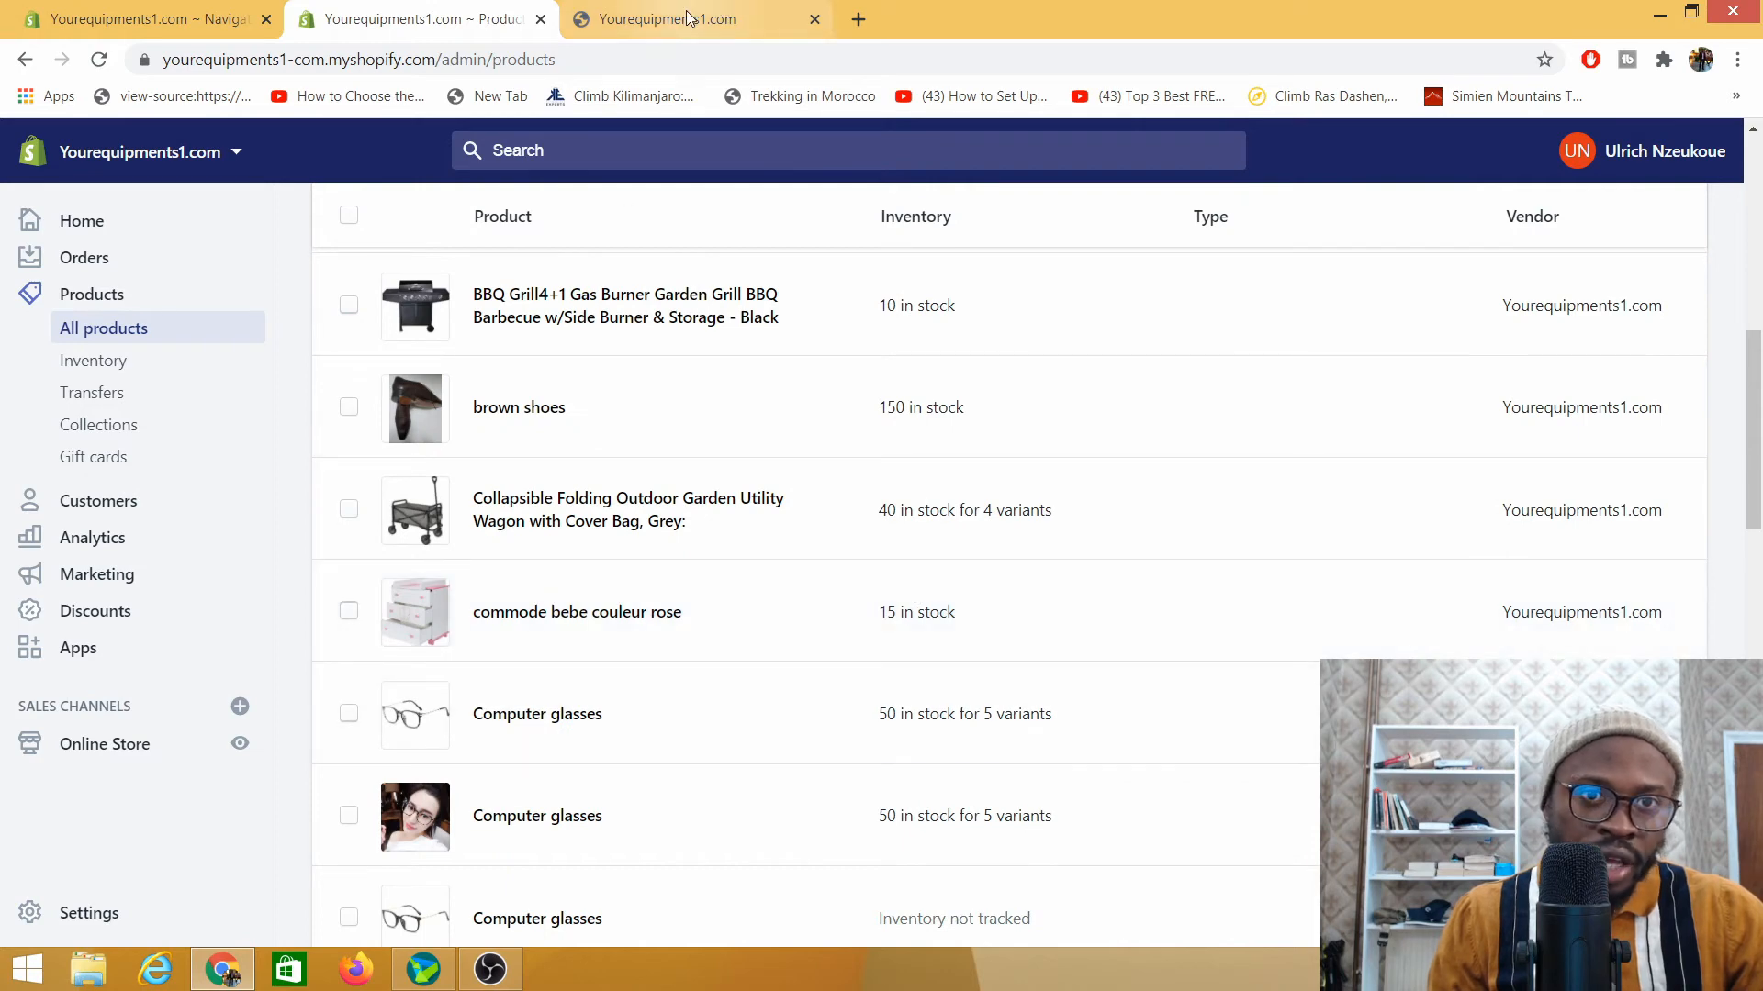
Check the storefront PC Glasses collection shows three glasses, then return to products admin
left_click(669, 18)
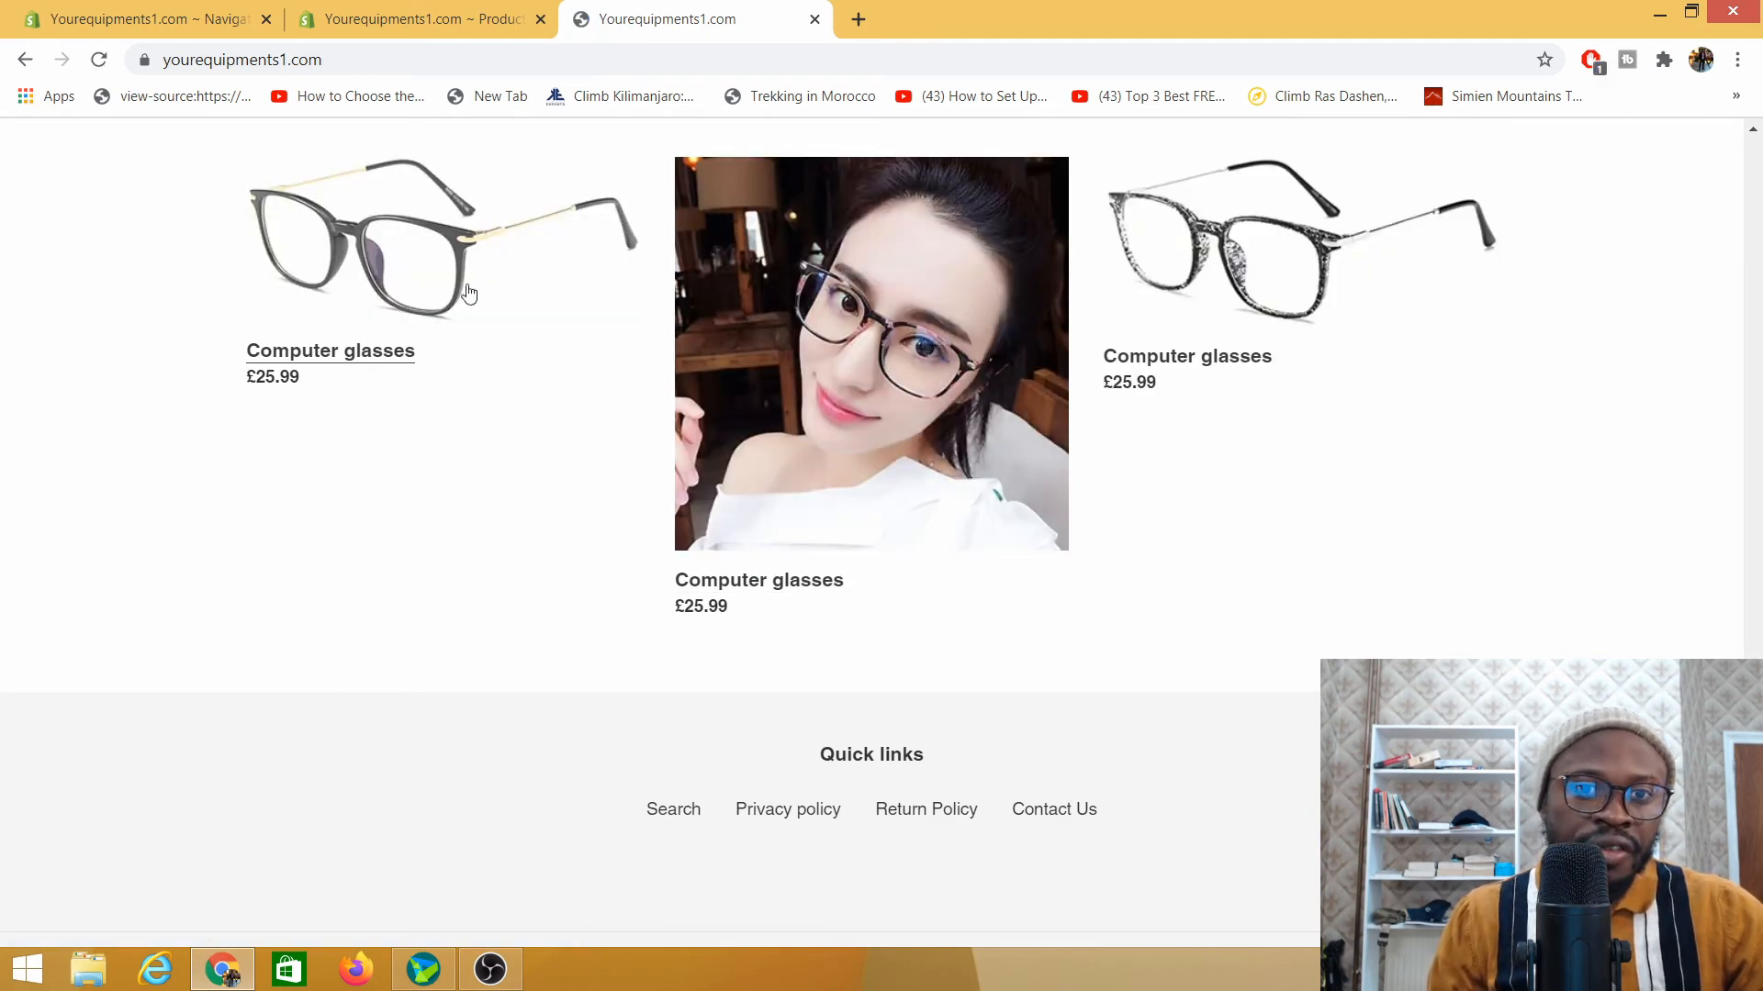
mouse_move(826, 494)
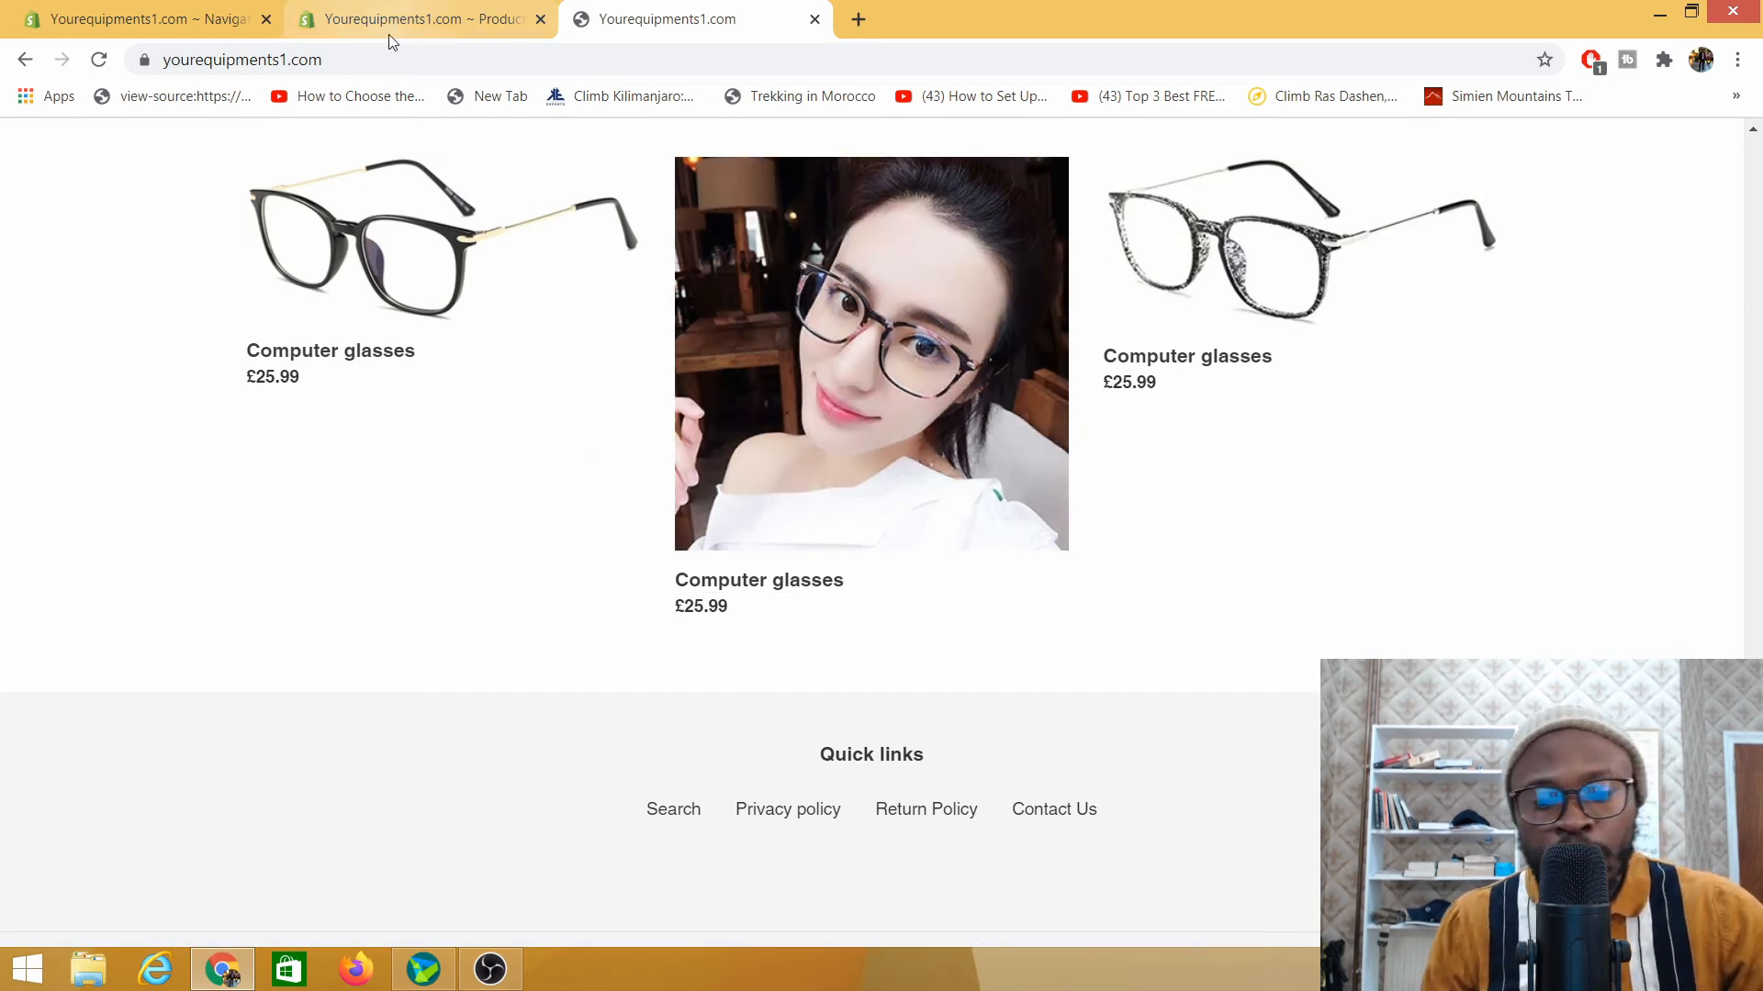
mouse_move(420, 18)
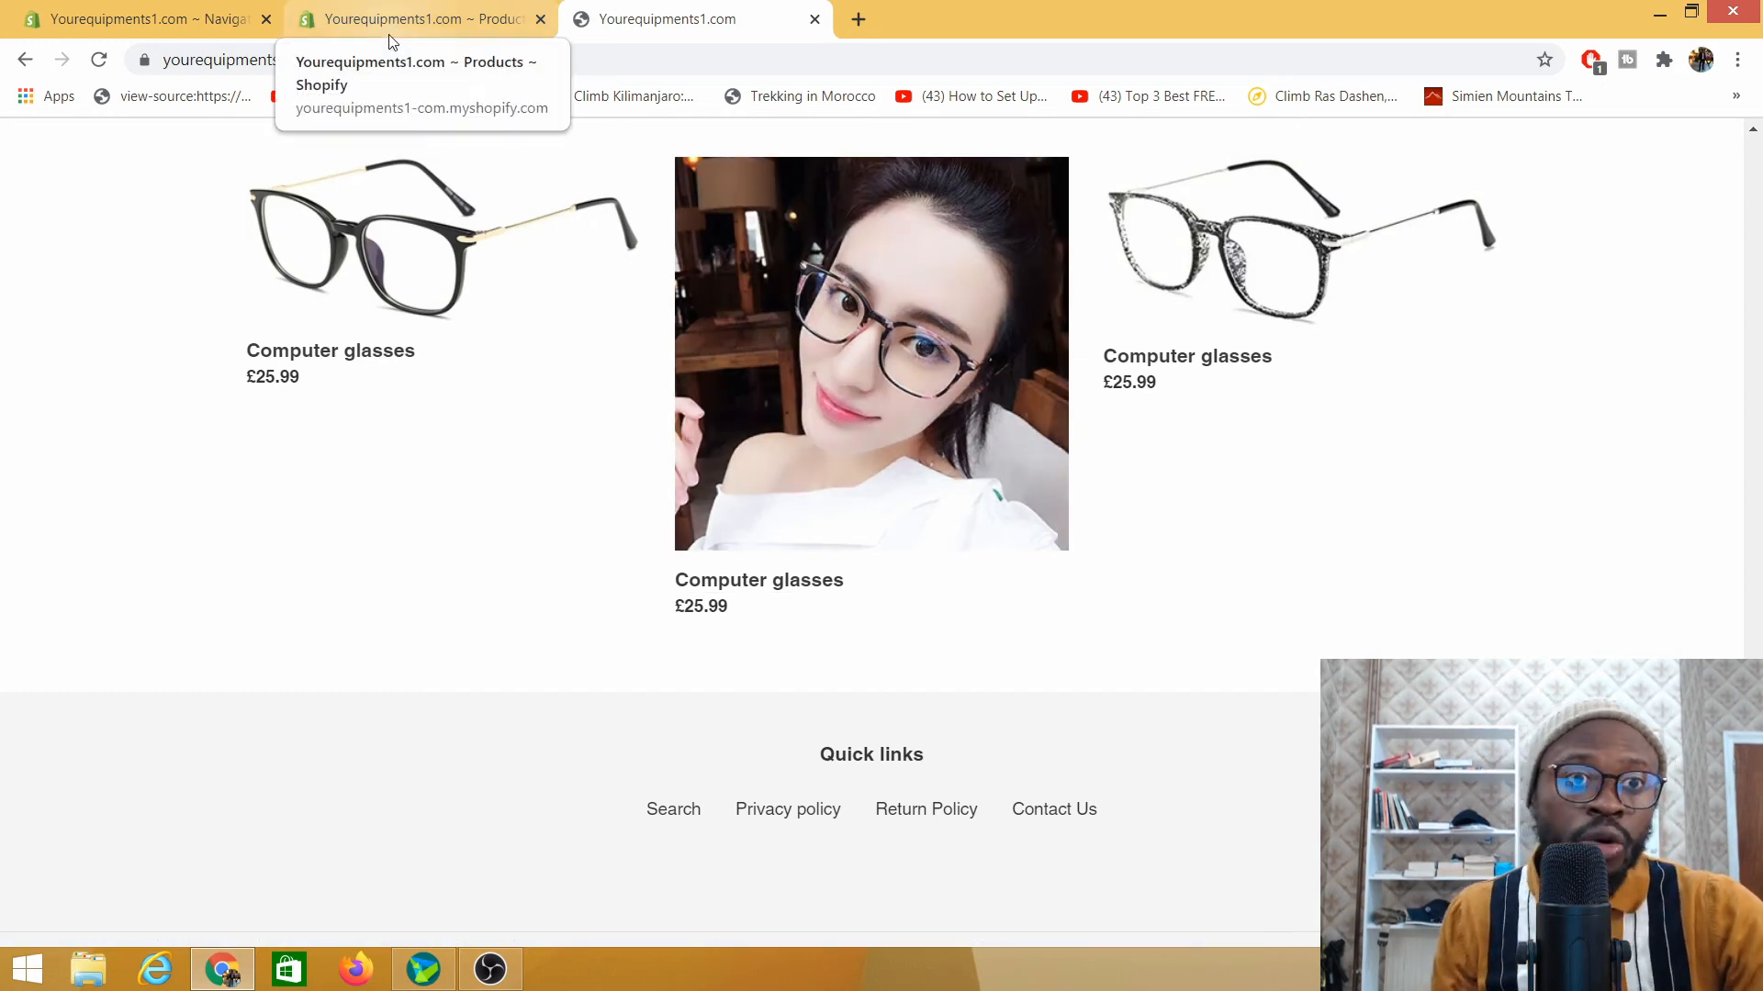
left_click(417, 18)
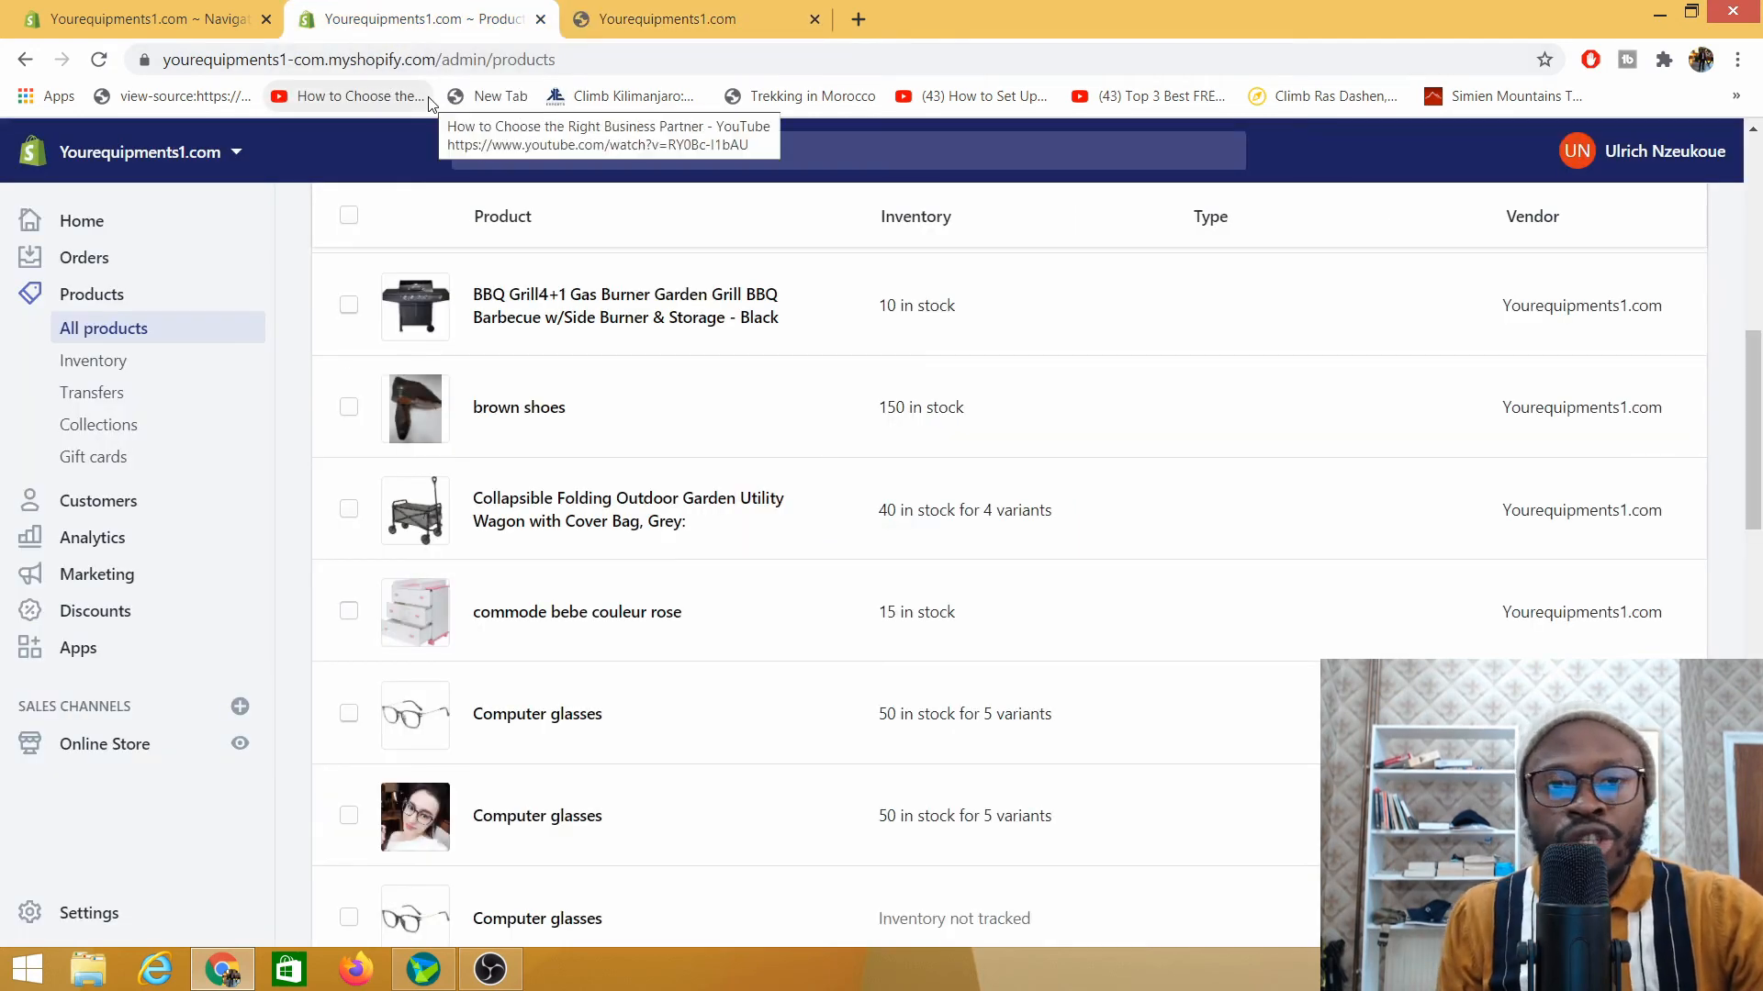